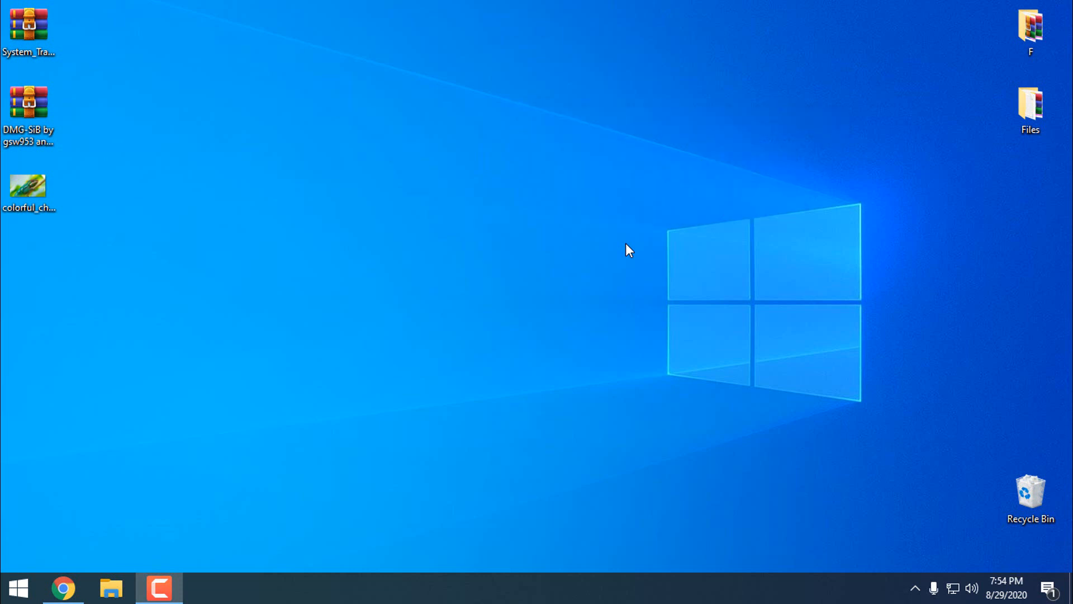
mouse_move(150, 232)
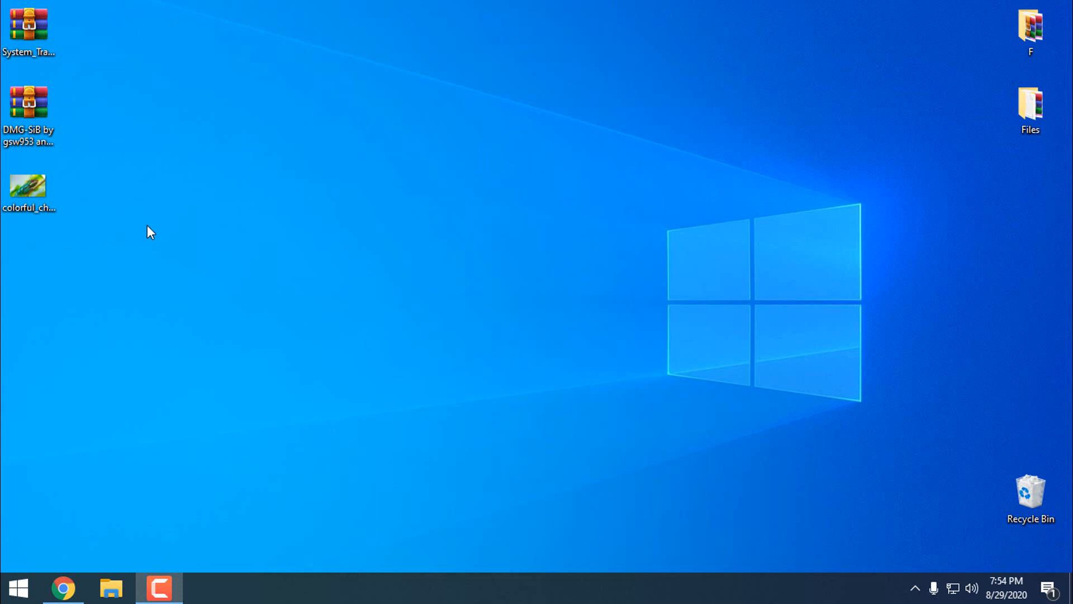
mouse_move(141, 210)
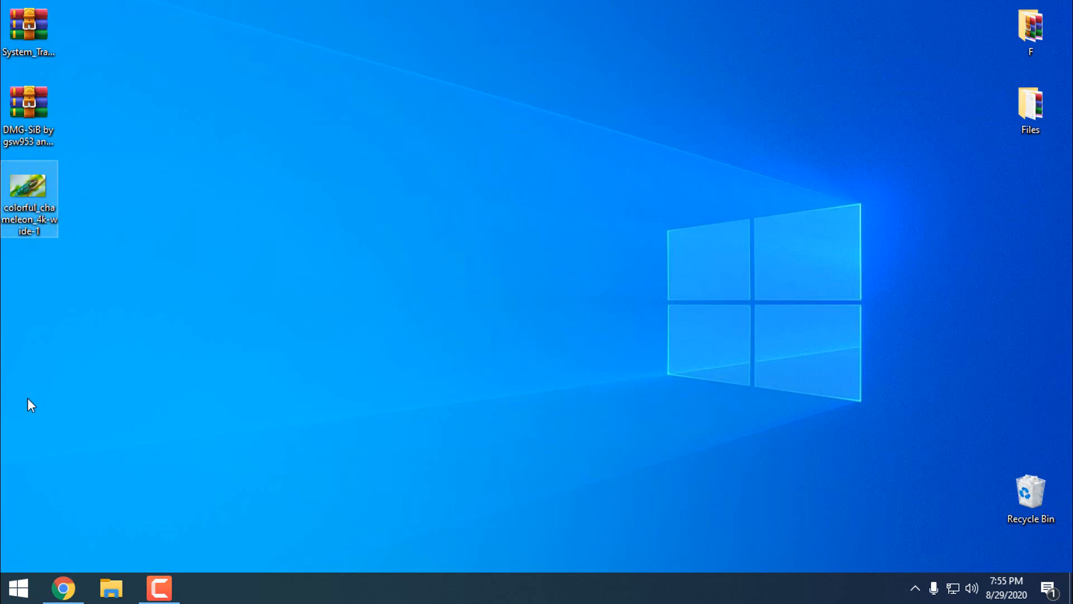
mouse_move(140, 397)
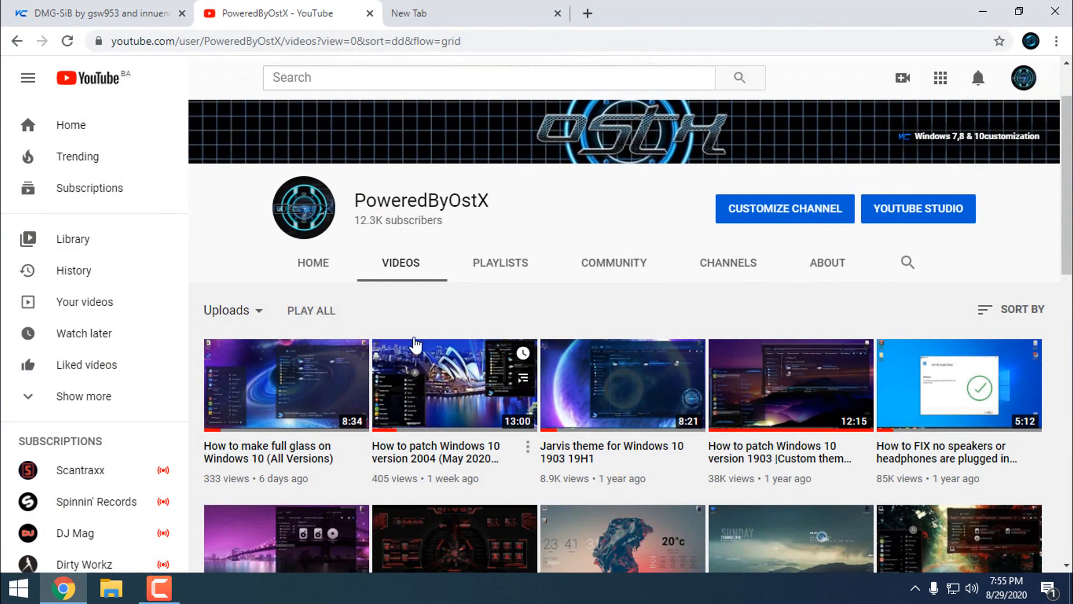
mouse_move(476, 312)
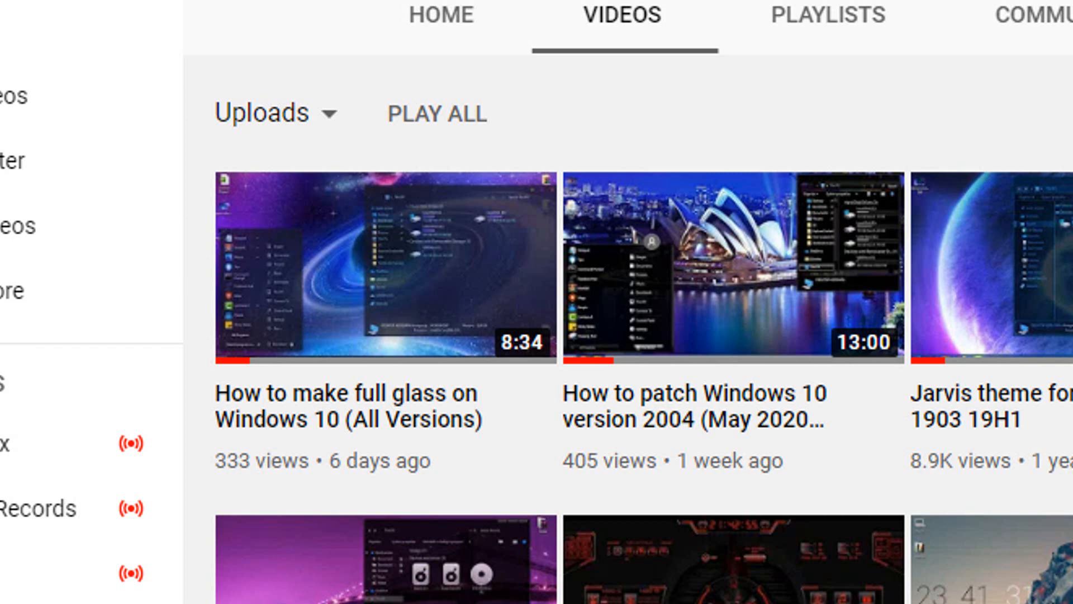
mouse_move(307, 304)
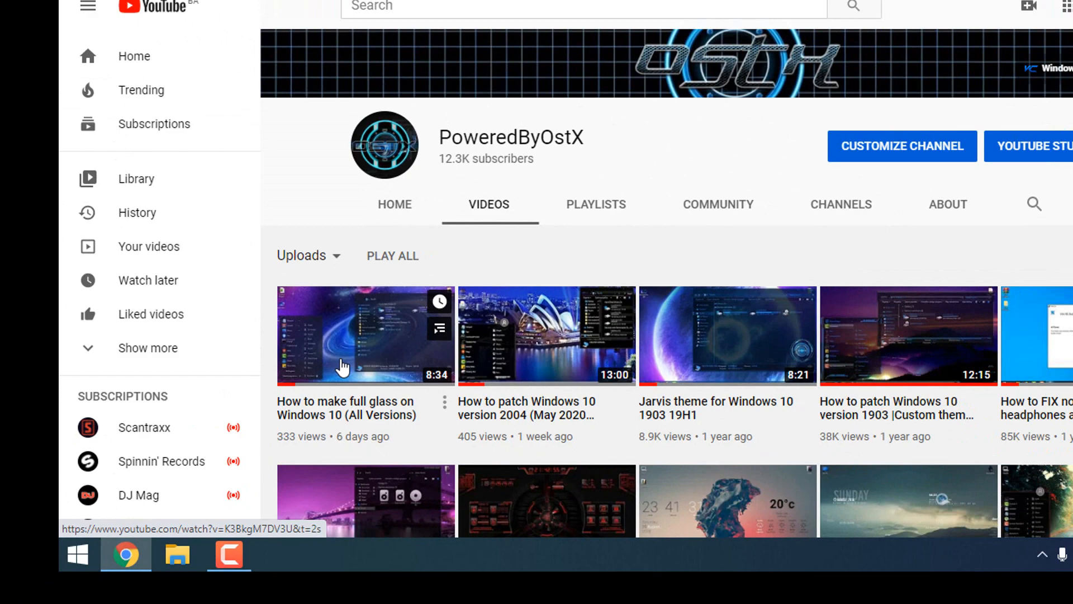
Step: Show PoweredByOstX's Videos page with its Windows 10 full-glass and patching tutorials
left_click(879, 95)
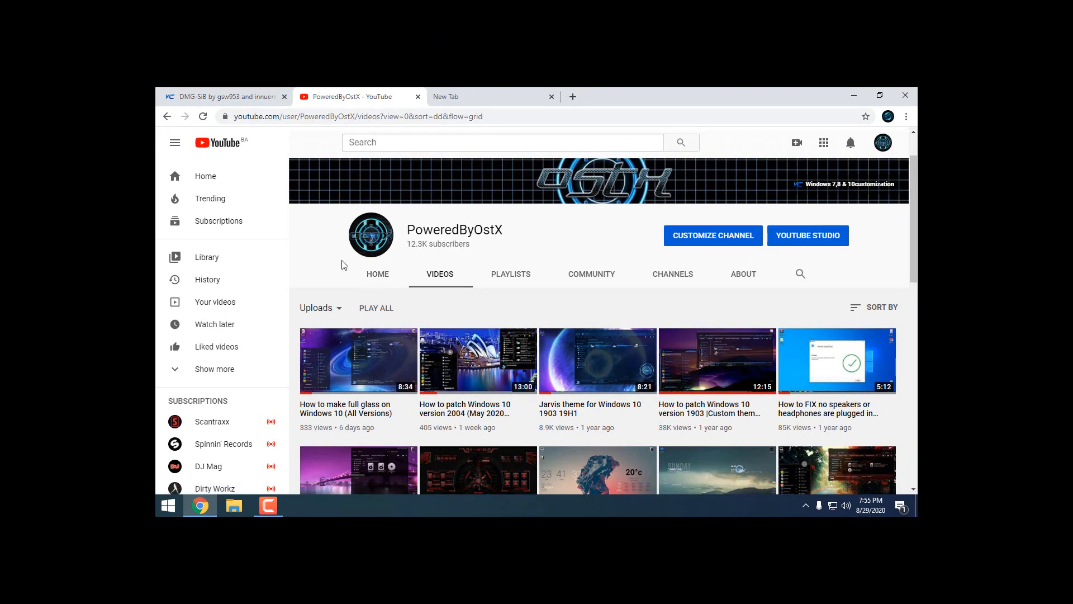
Step: Scroll the VirtualCustoms DMG-SiB for Windows 10 19h1+ thread down to its attached 7z file
left_click(222, 95)
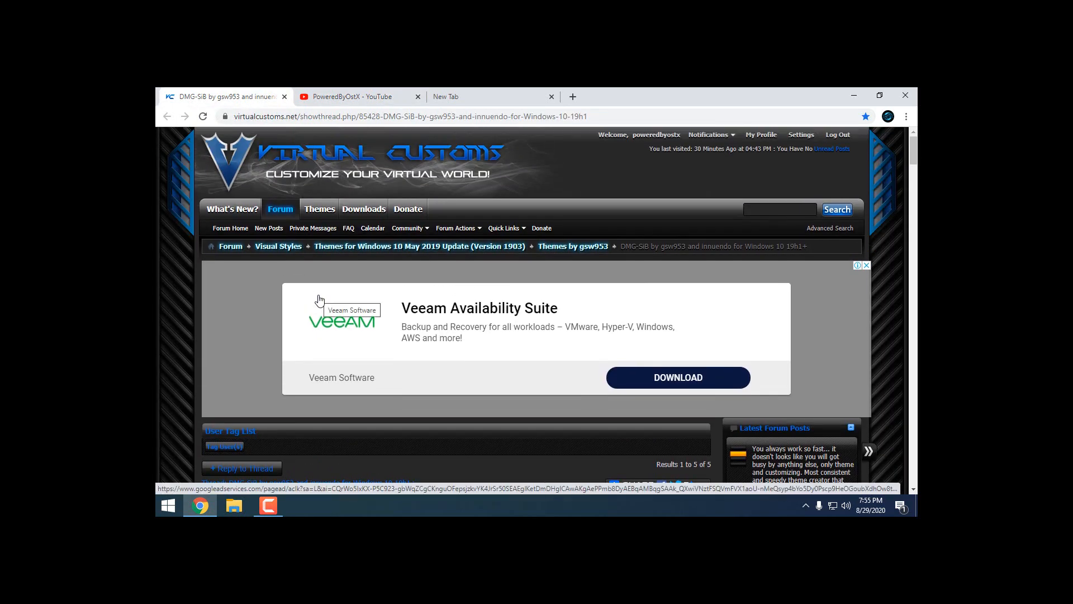
scroll("down", 3)
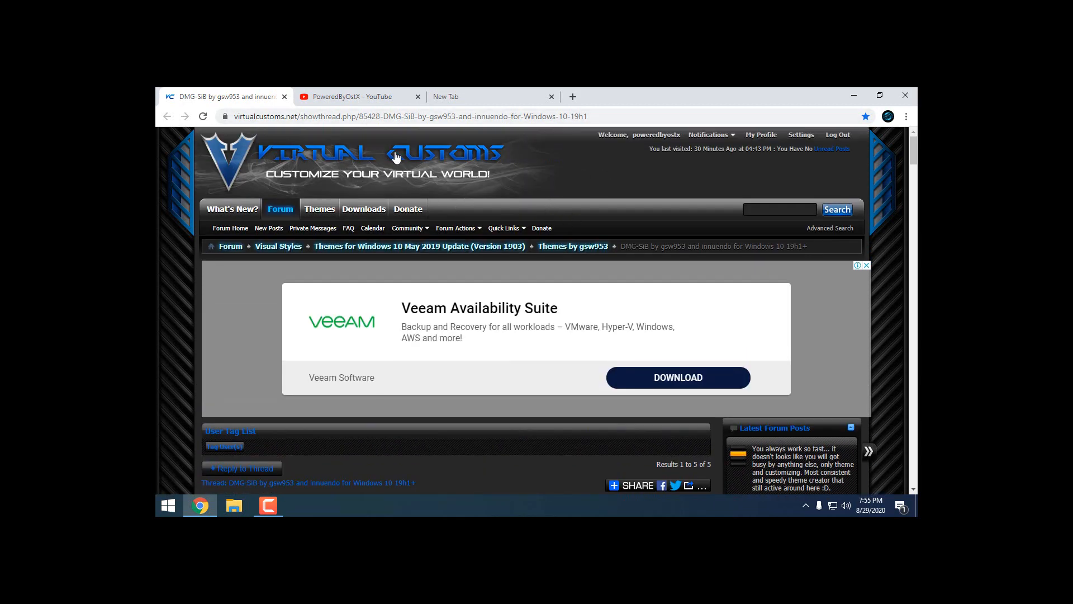
scroll("down", 3)
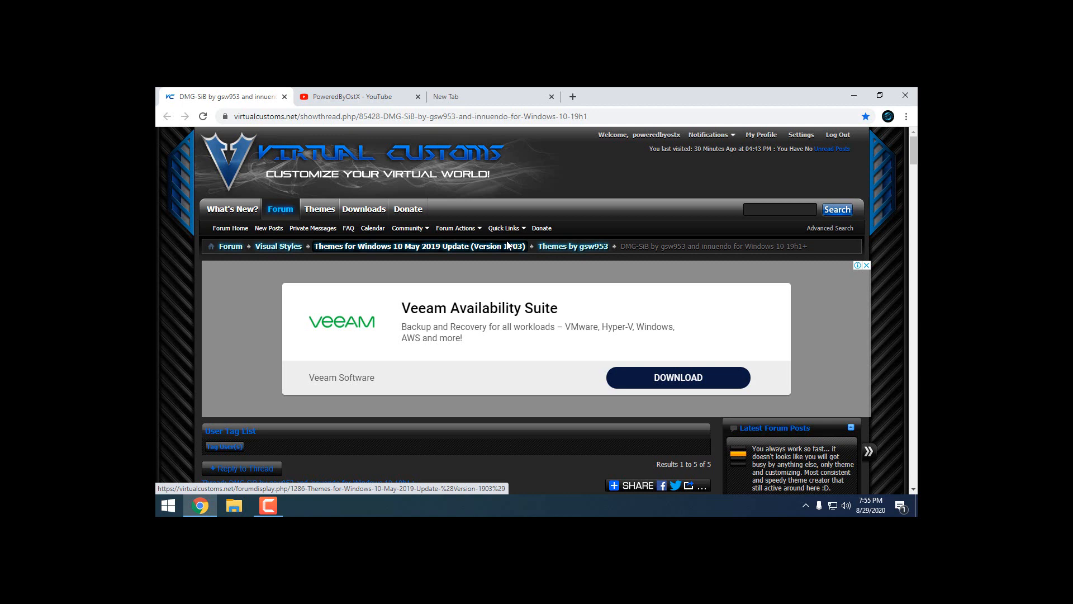
scroll("down", 3)
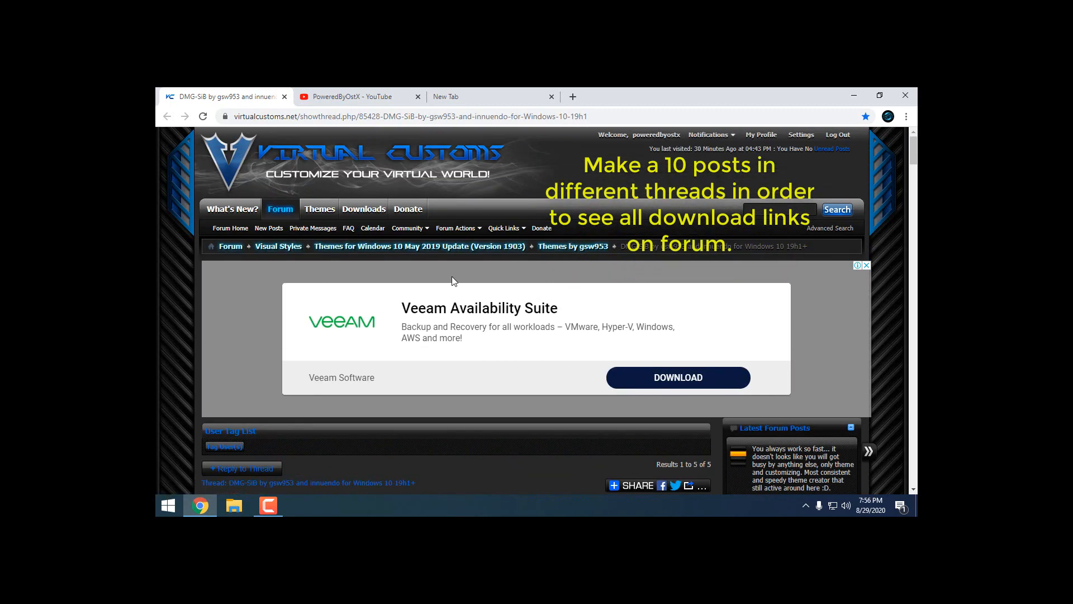
scroll("down", 3)
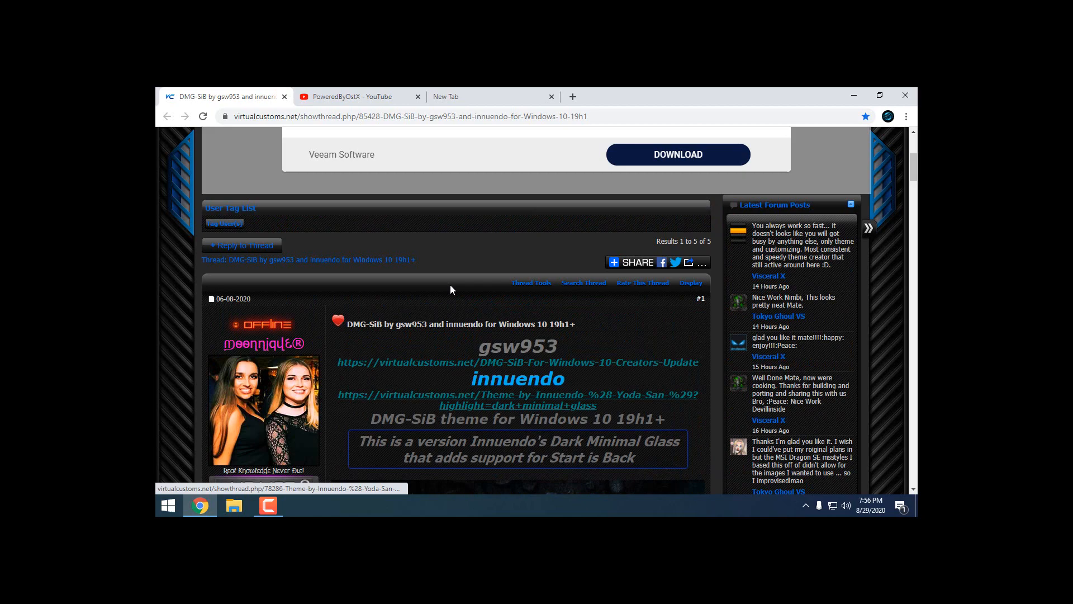
scroll("down", 3)
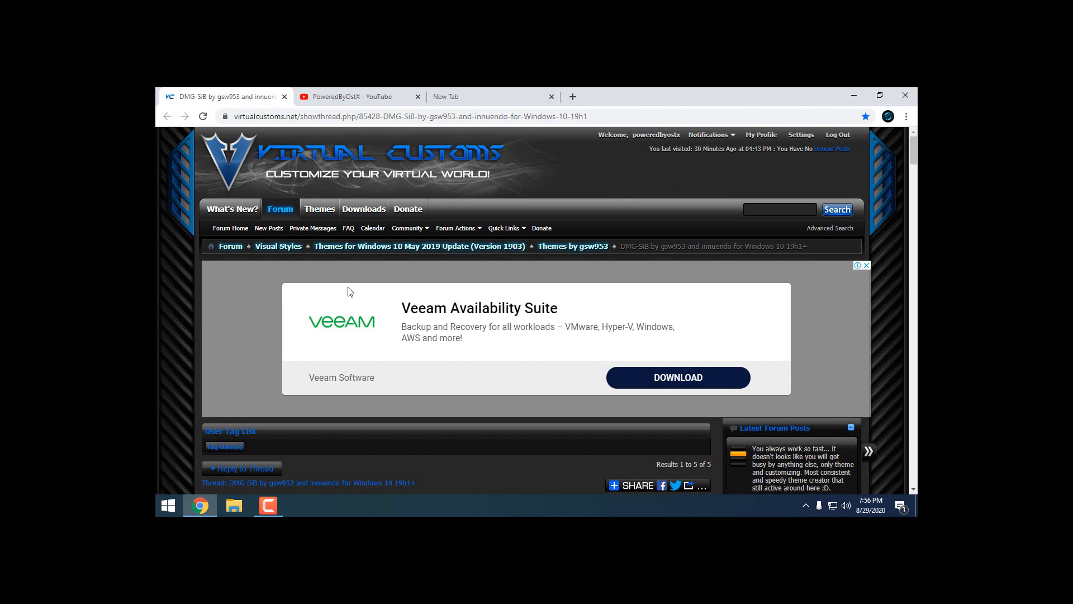
scroll("down", 3)
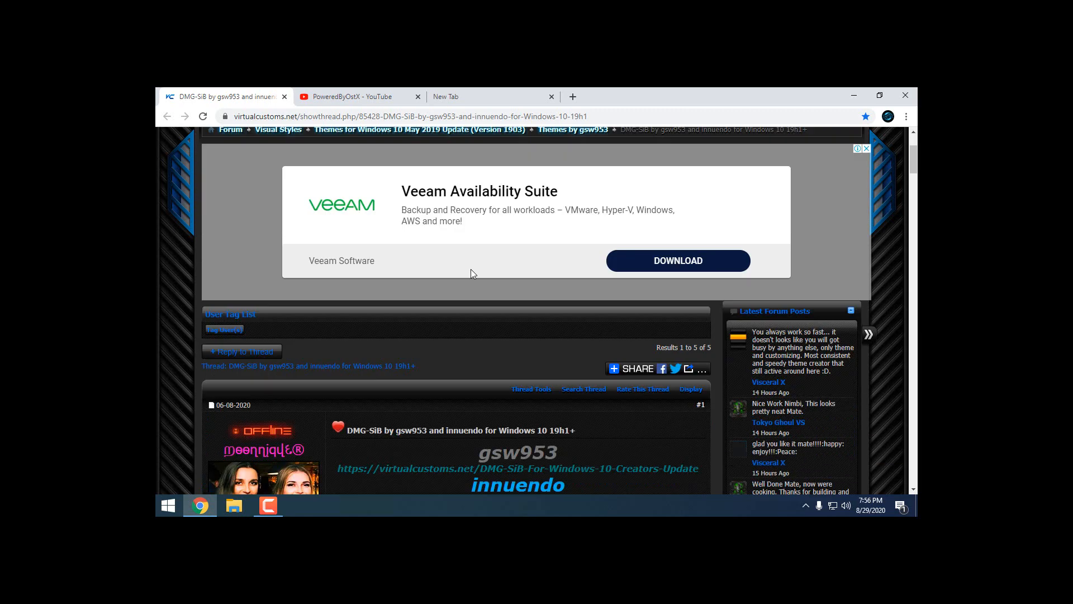
scroll("down", 3)
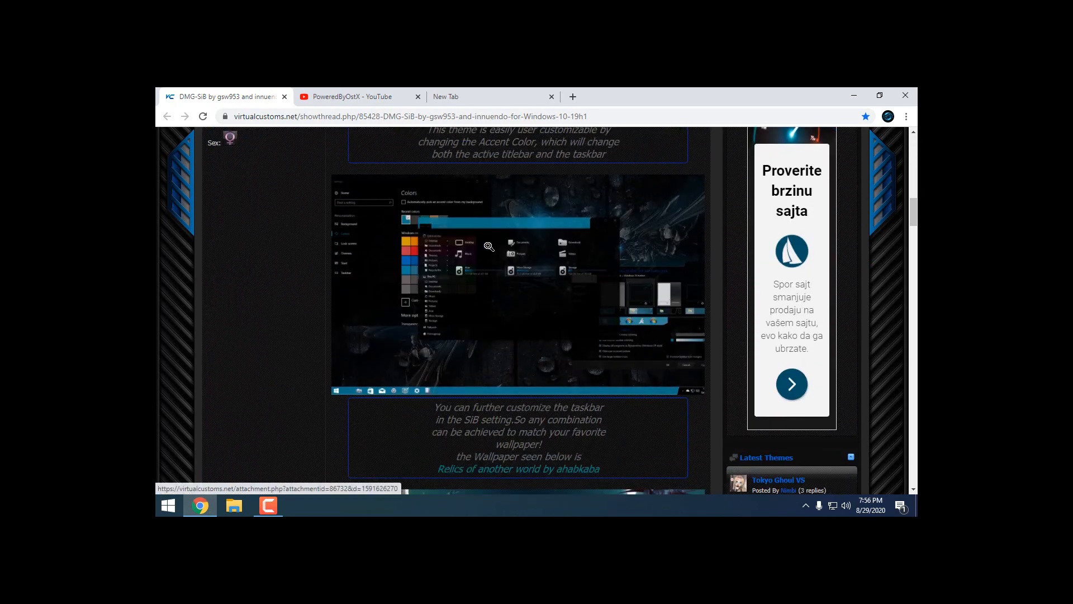
scroll("down", 3)
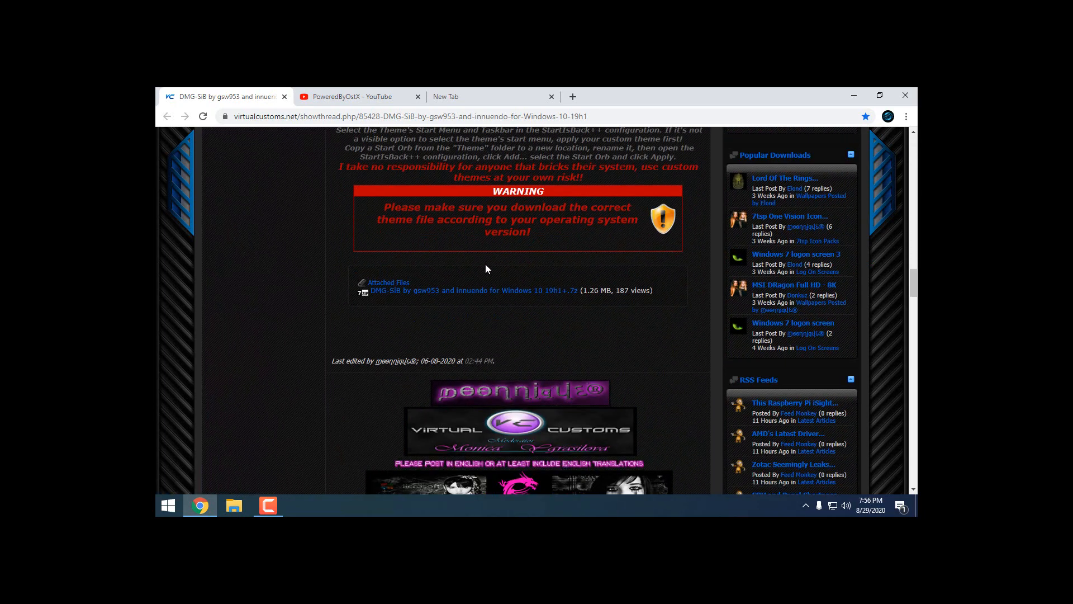
scroll("down", 3)
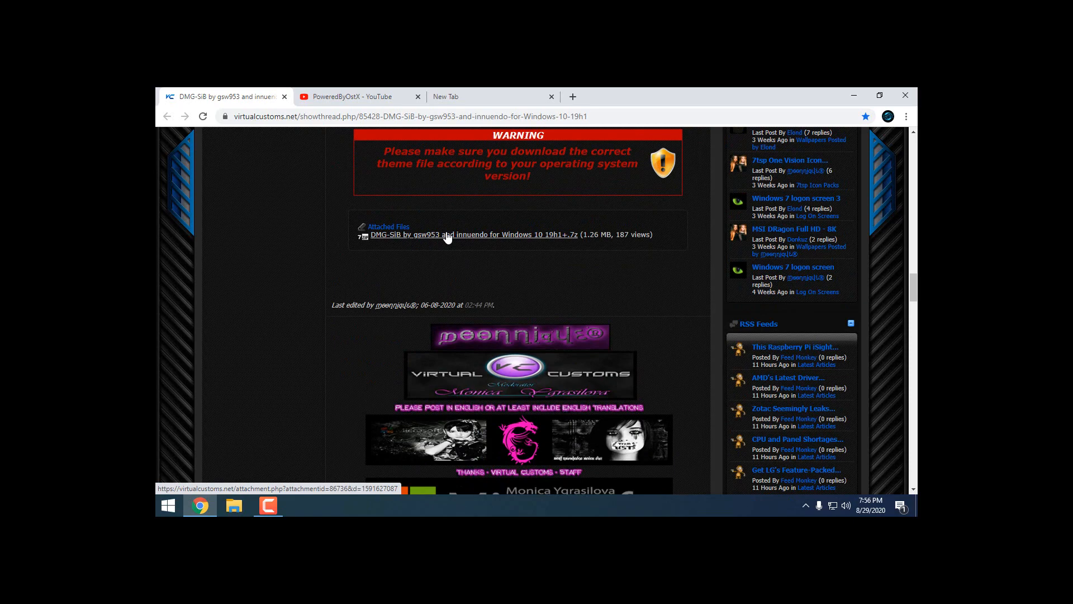
mouse_move(439, 243)
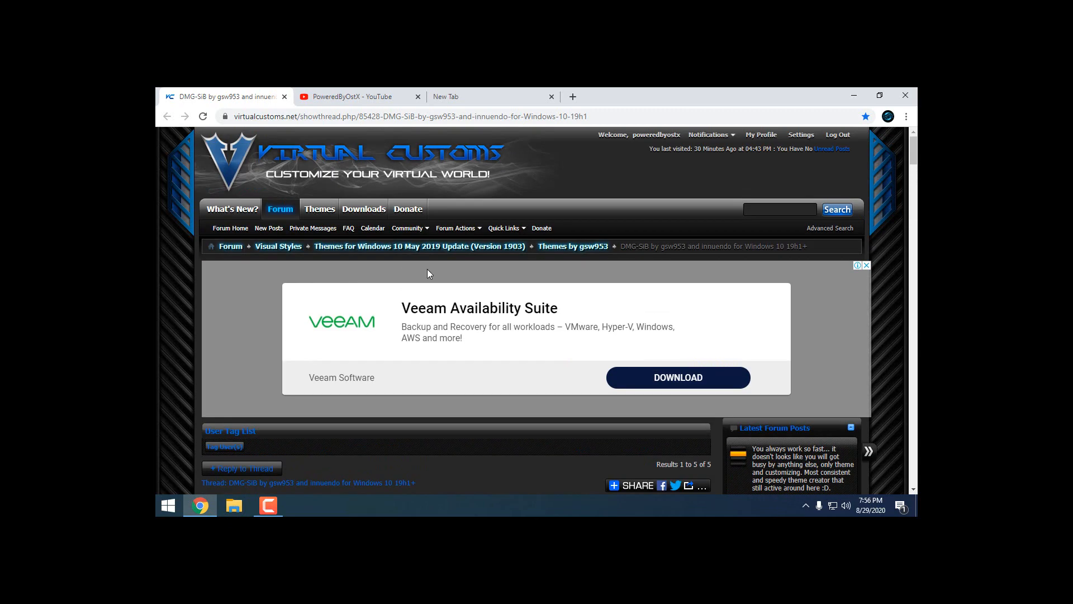
mouse_move(515, 258)
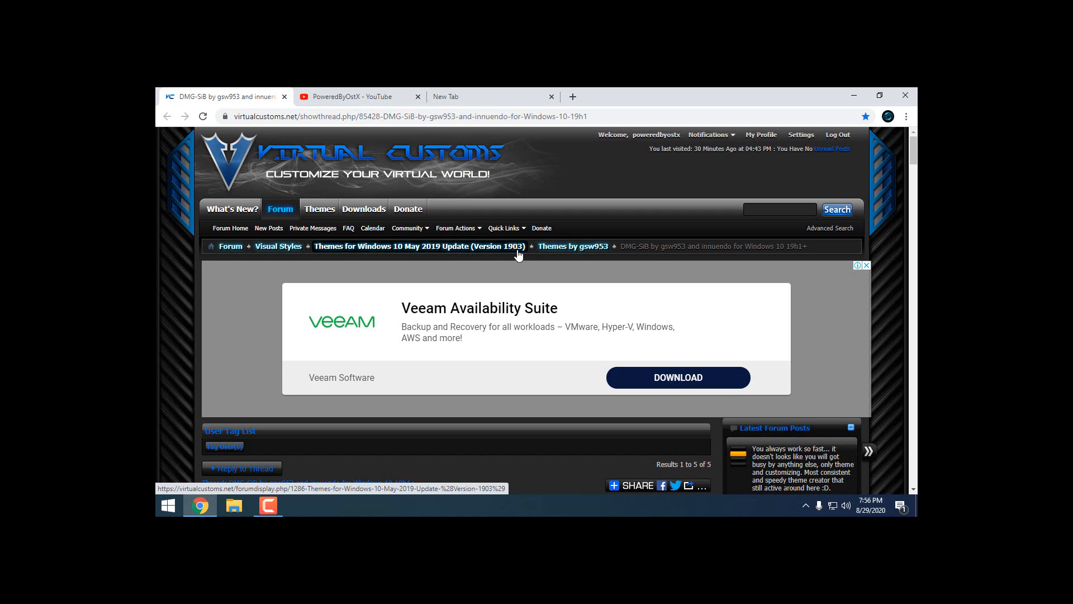
mouse_move(842, 106)
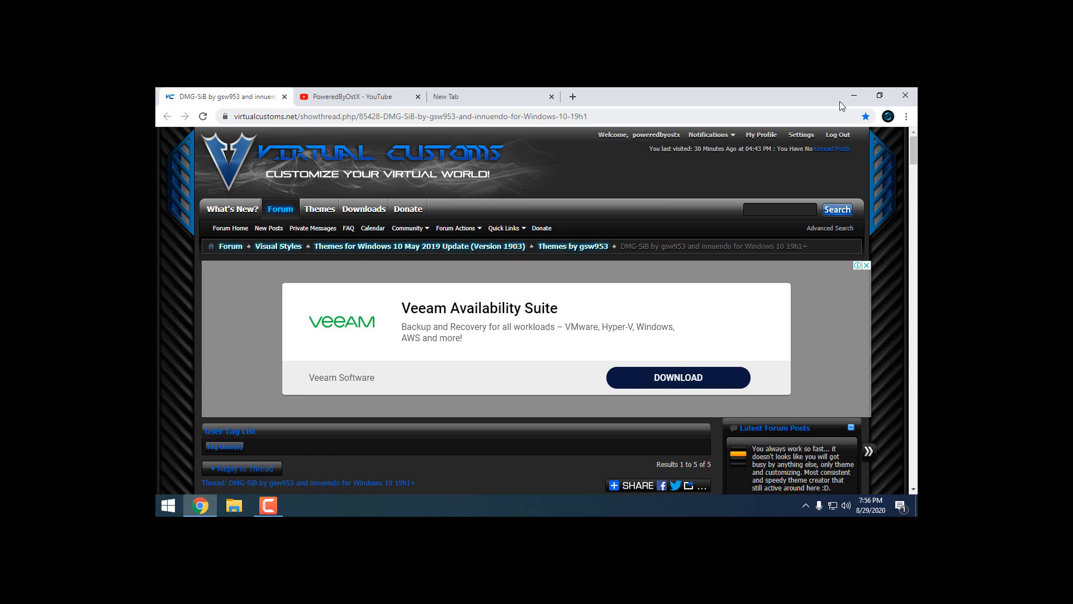
Step: Search 'about' to confirm Windows 10 Pro version 2004, build 19041.450, then close Settings
left_click(167, 505)
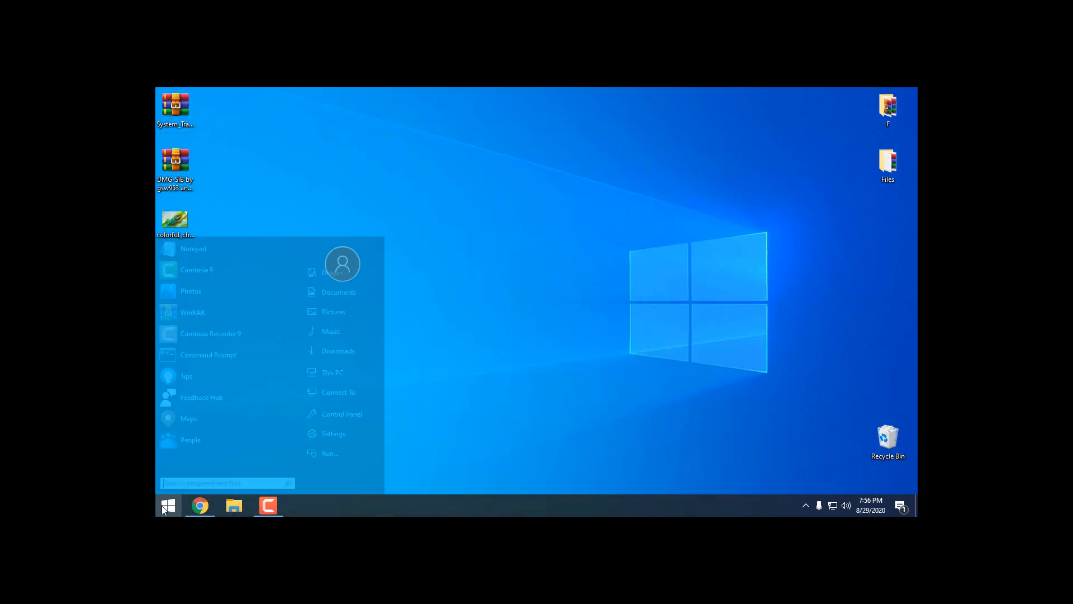
type("abou")
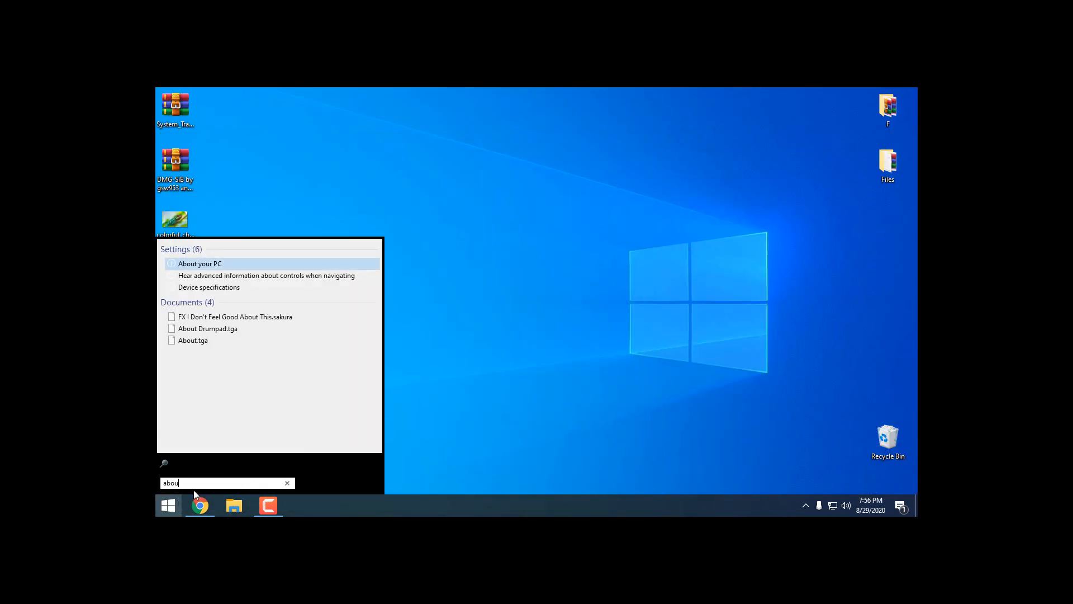
left_click(199, 263)
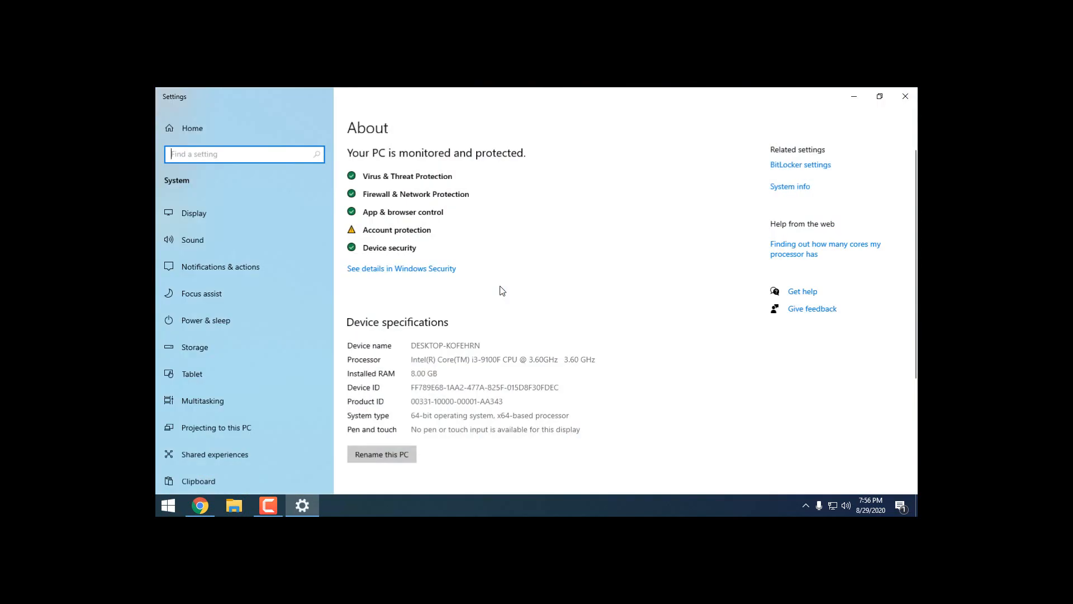
scroll("down", 3)
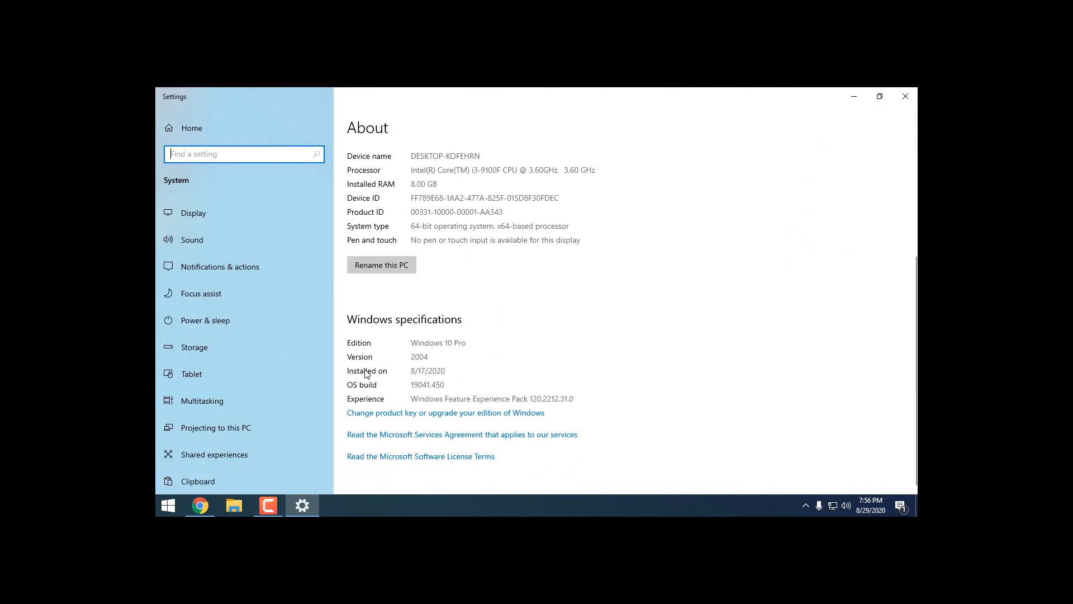
mouse_move(886, 146)
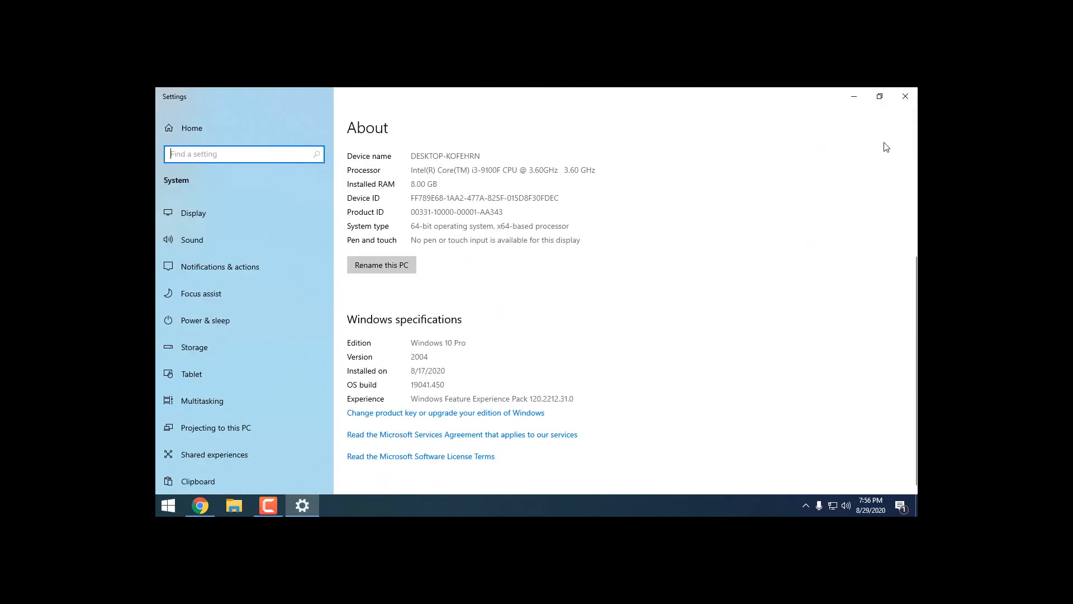
mouse_move(905, 96)
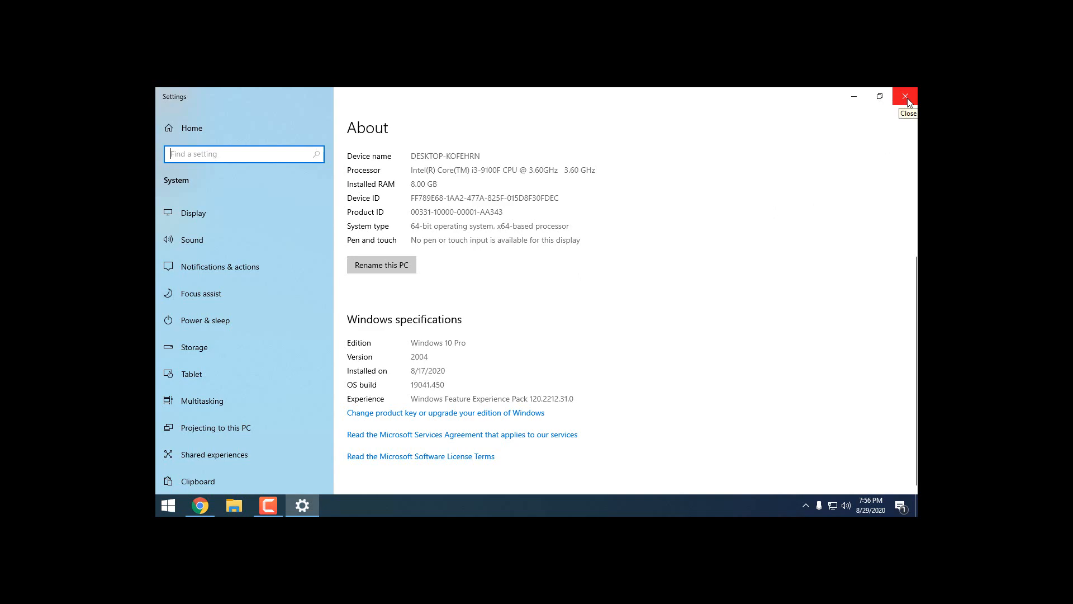
left_click(905, 95)
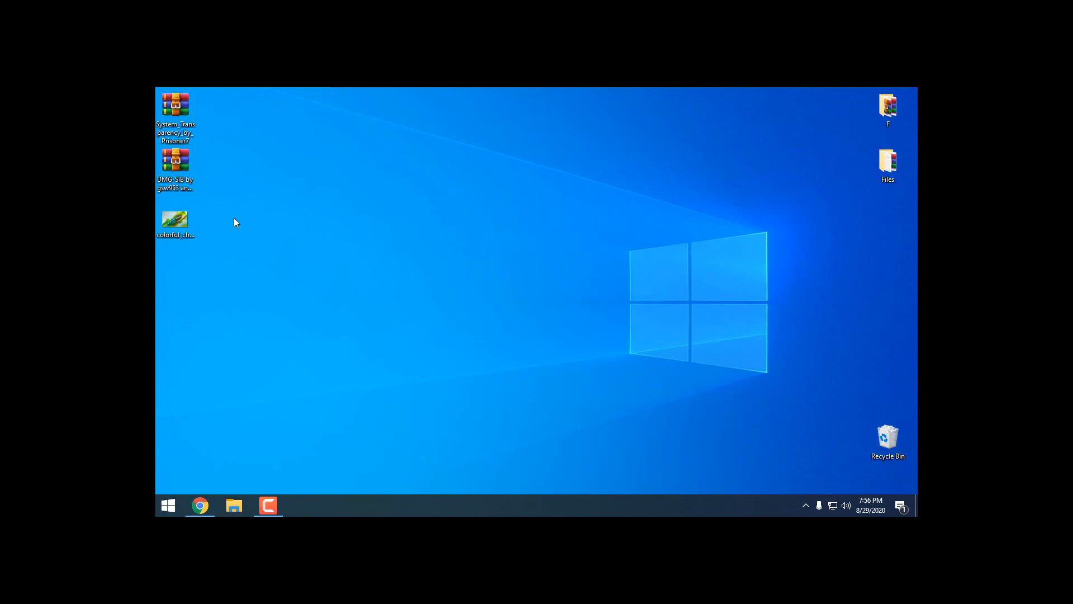
Step: Extract the System_Transparency archive, check its app in the Startup folder, and close Explorer
left_click(175, 113)
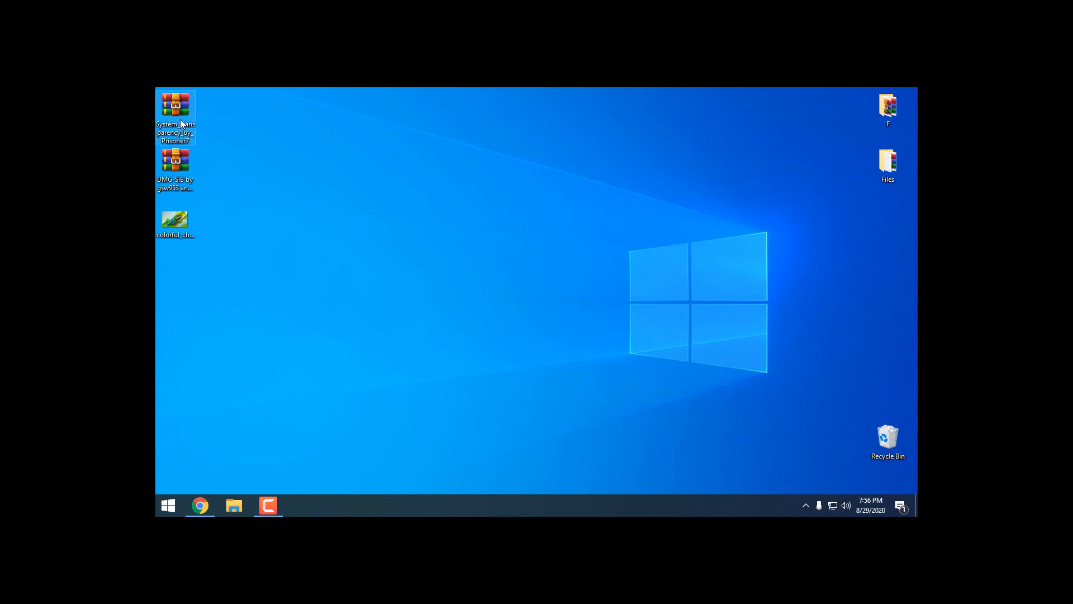
double_click(175, 106)
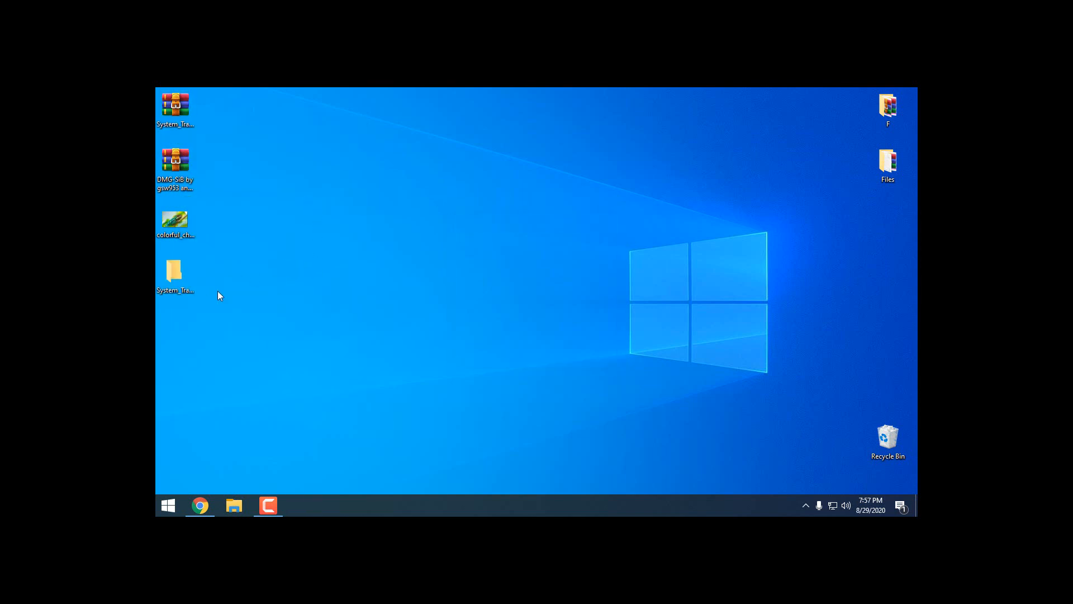
mouse_move(373, 199)
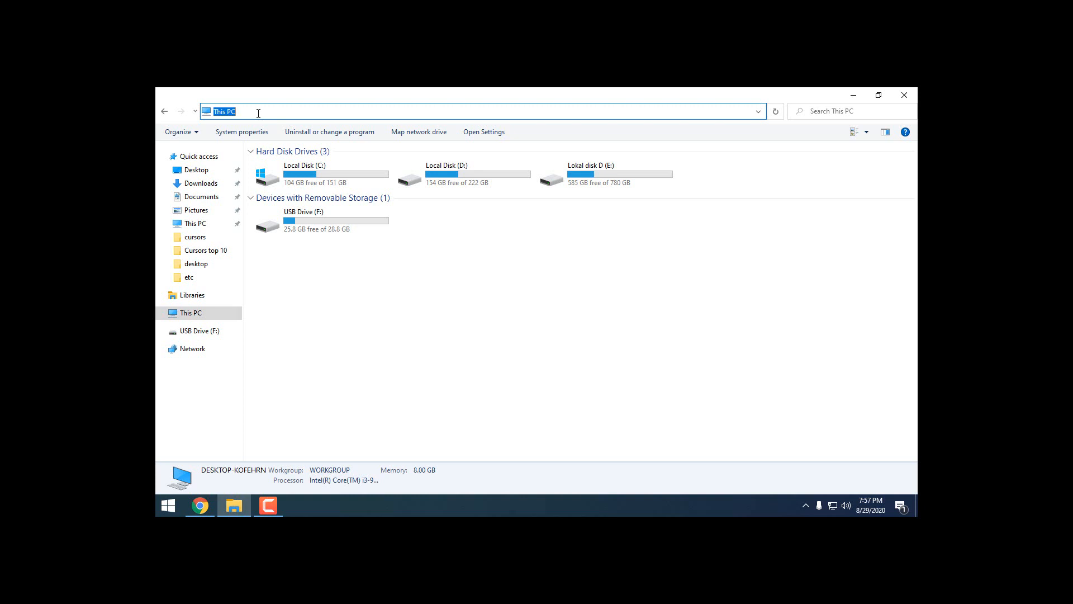
type("st")
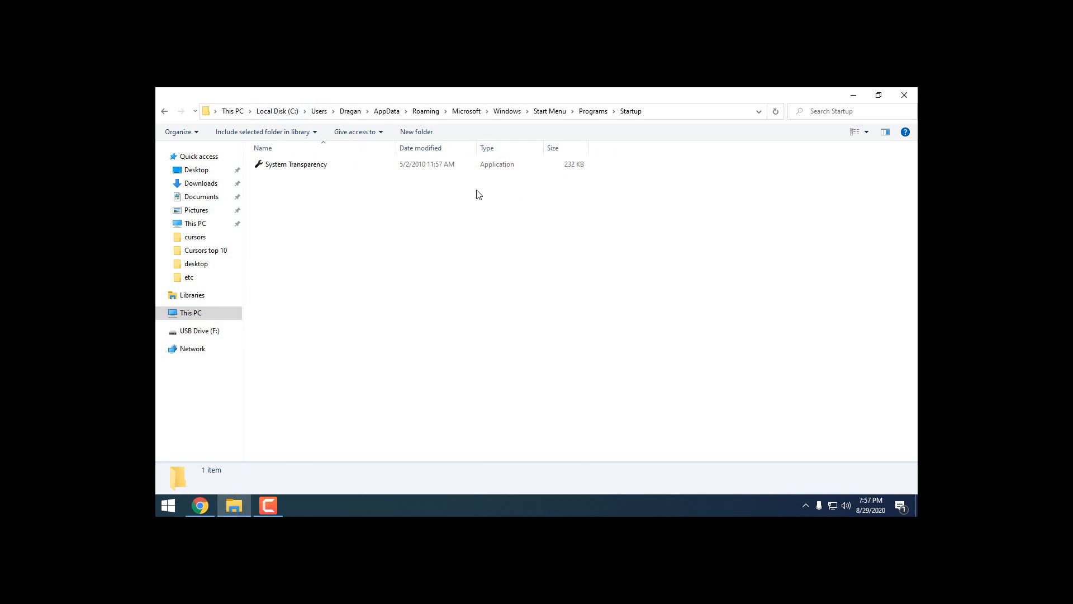
right_click(479, 194)
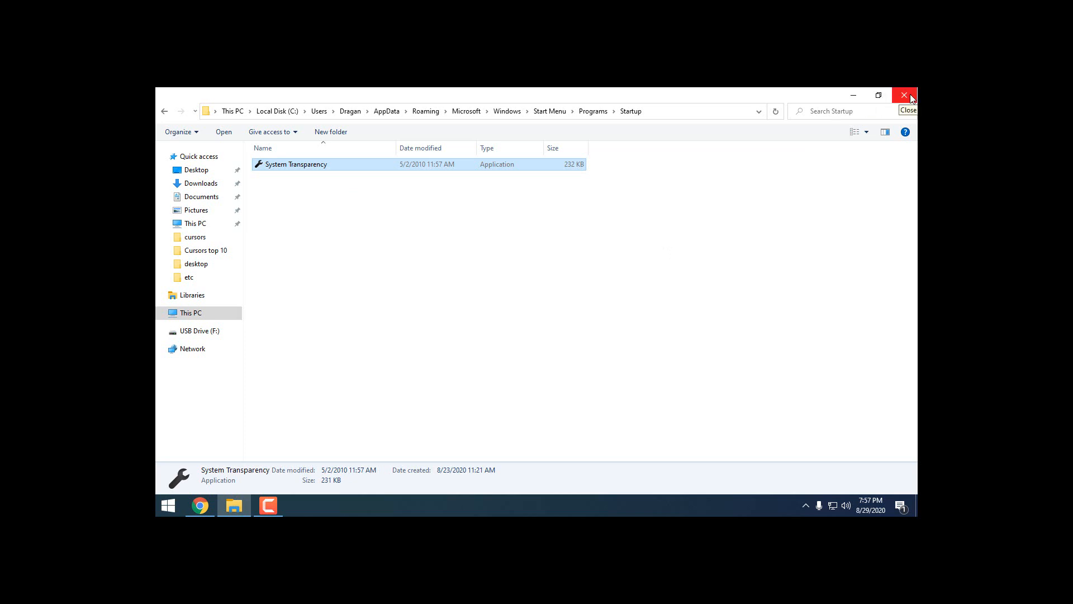
left_click(905, 95)
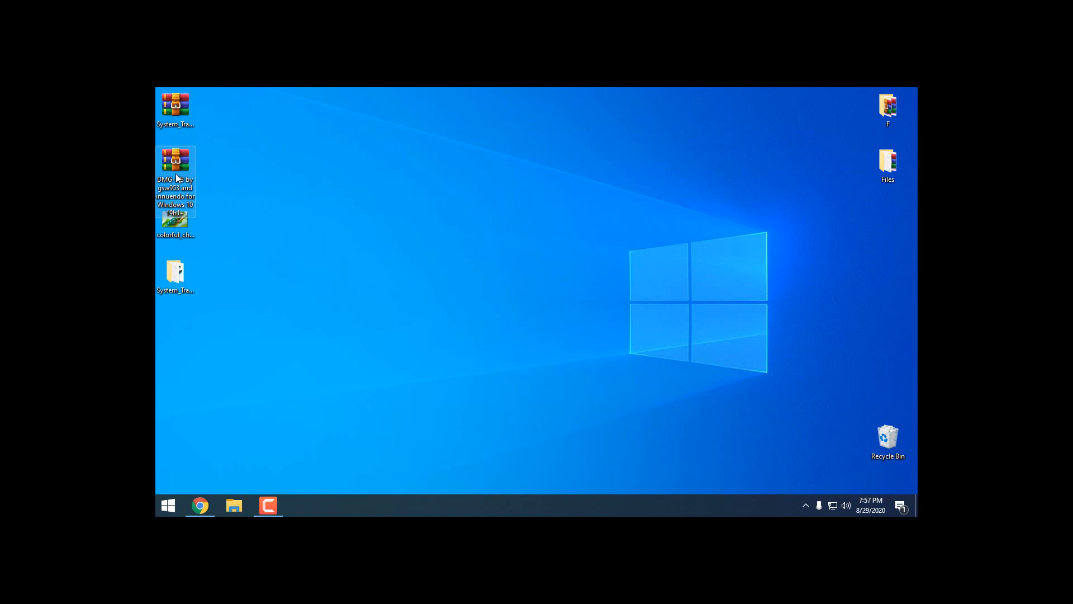
Step: Extract the DMG-SiB archive, copy its DMG-Sib folder and theme file, and browse to C:\Windows\Resources
right_click(175, 168)
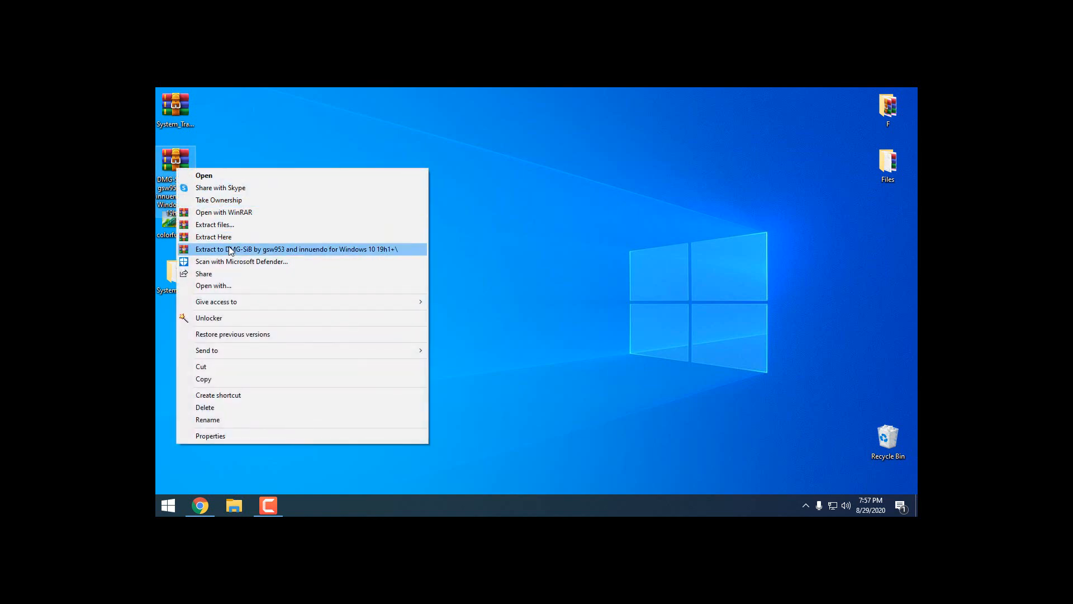
left_click(325, 242)
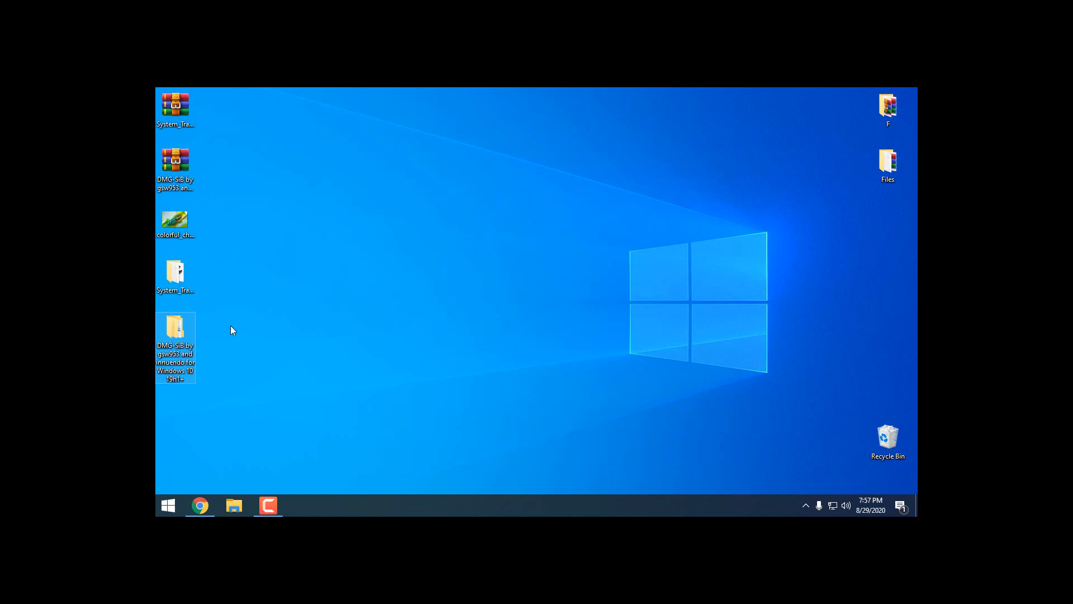
double_click(175, 332)
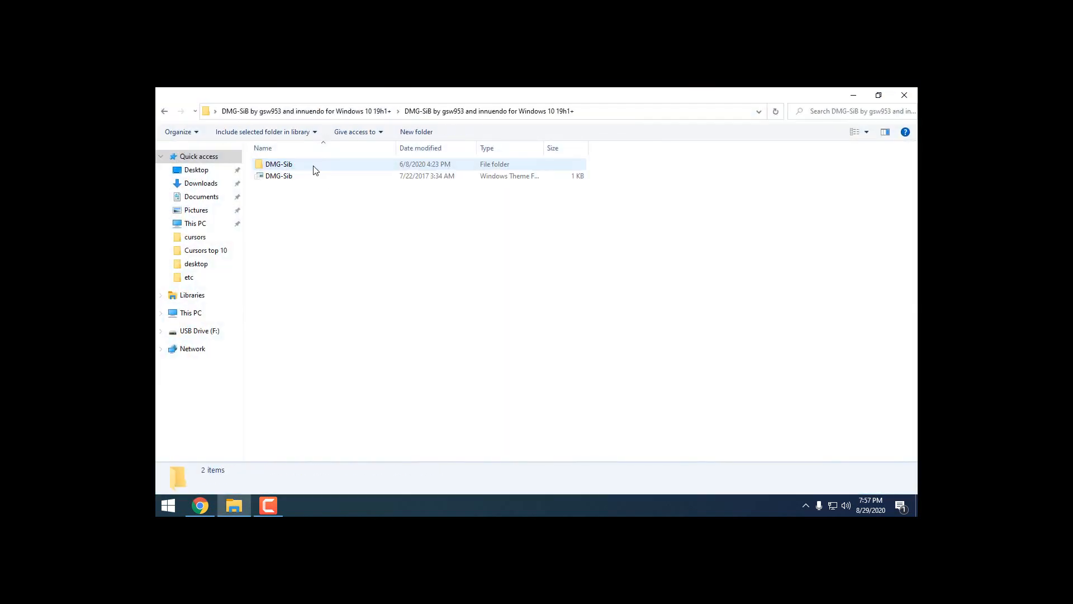
key("ctrl+a")
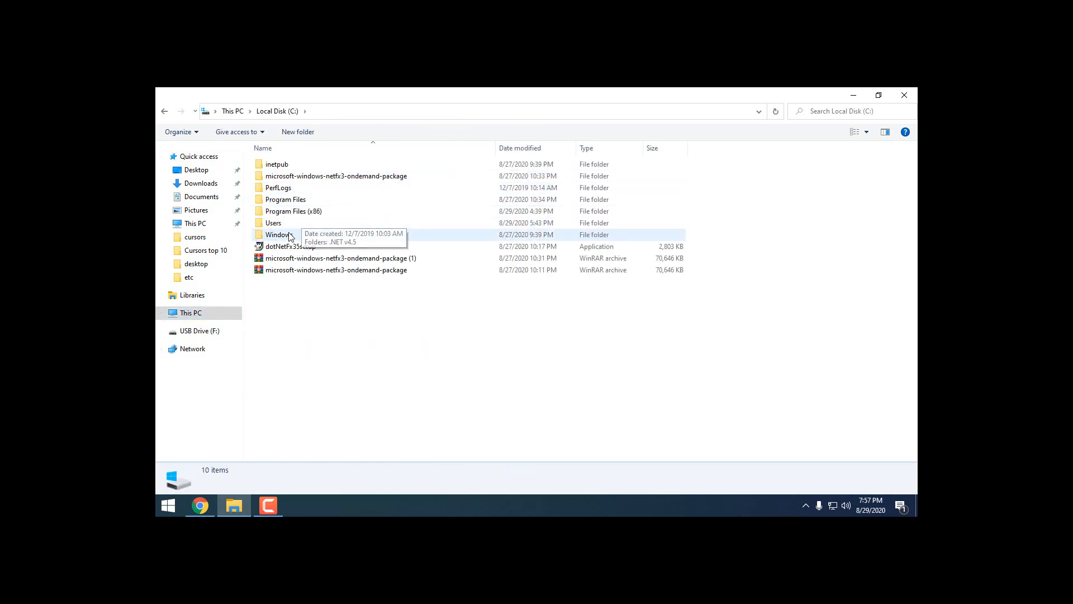
double_click(279, 234)
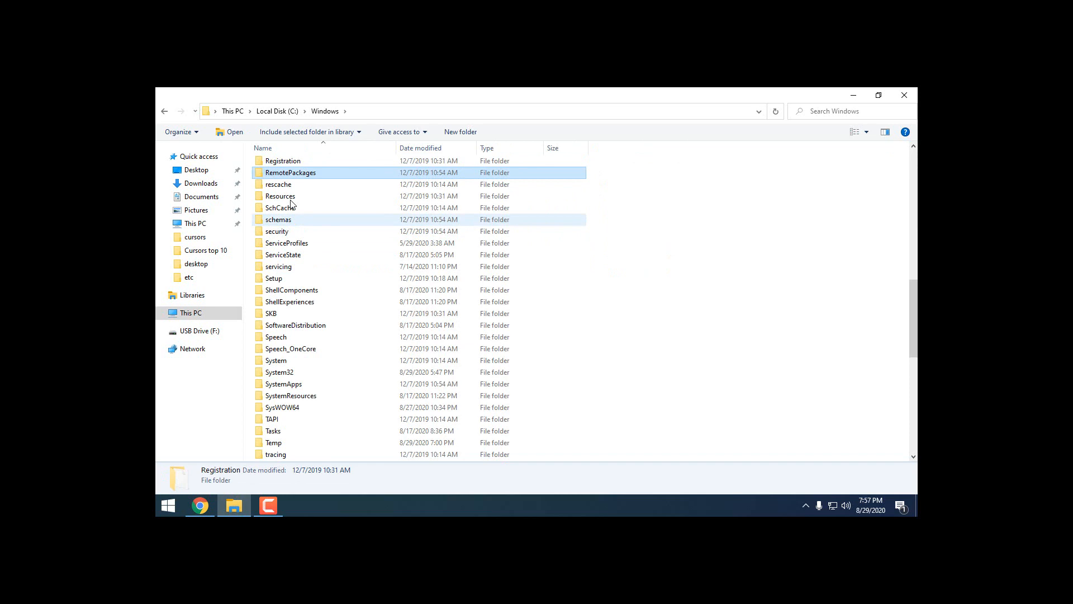
double_click(280, 196)
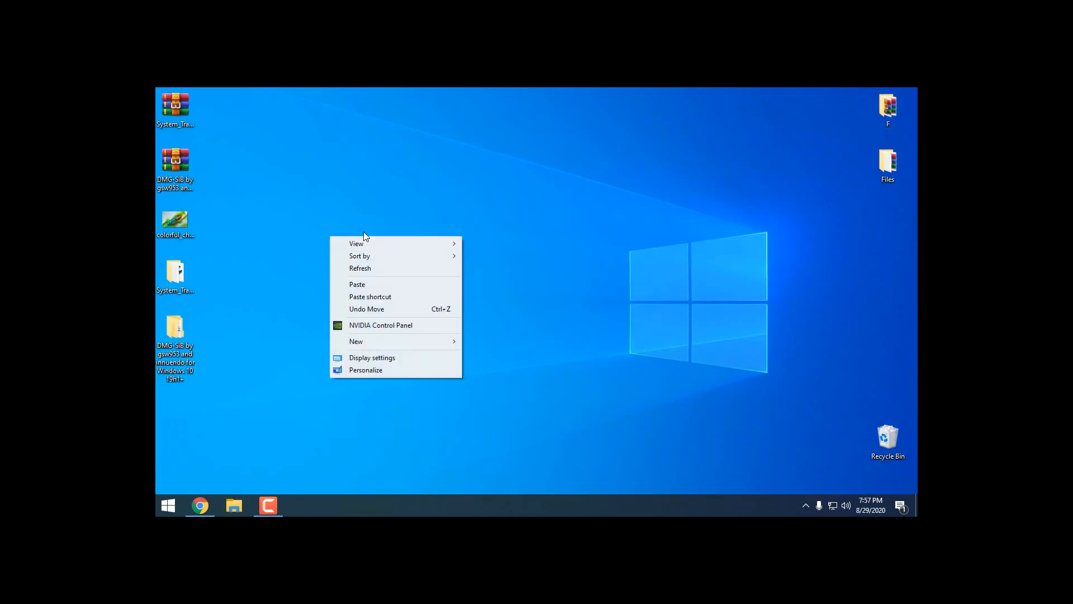
Step: Apply the DMG StarisBack version theme from the Personalization Themes page
left_click(373, 357)
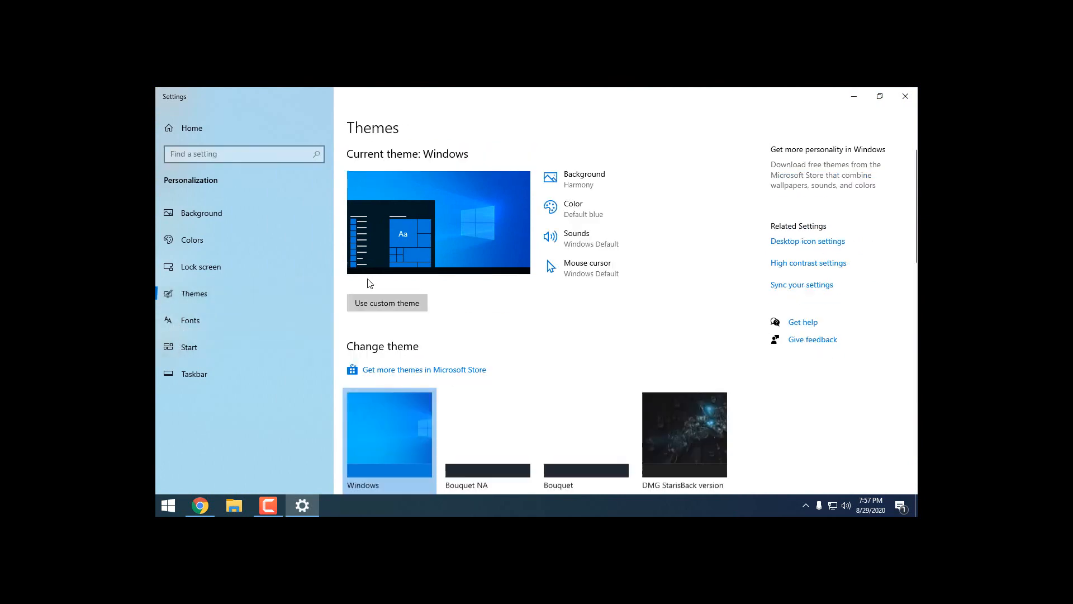
scroll("down", 3)
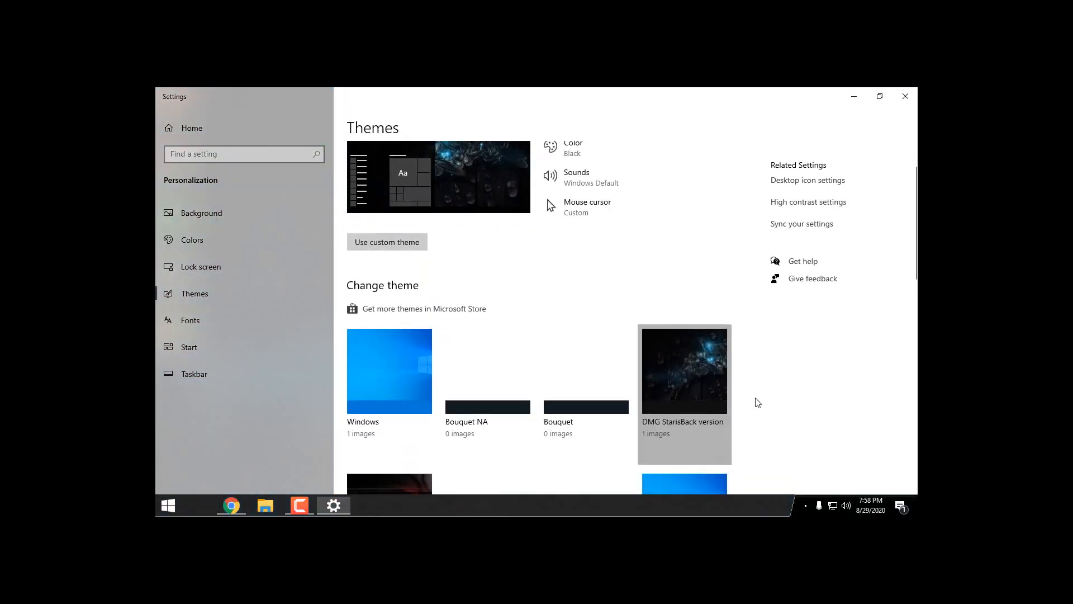
scroll("down", 3)
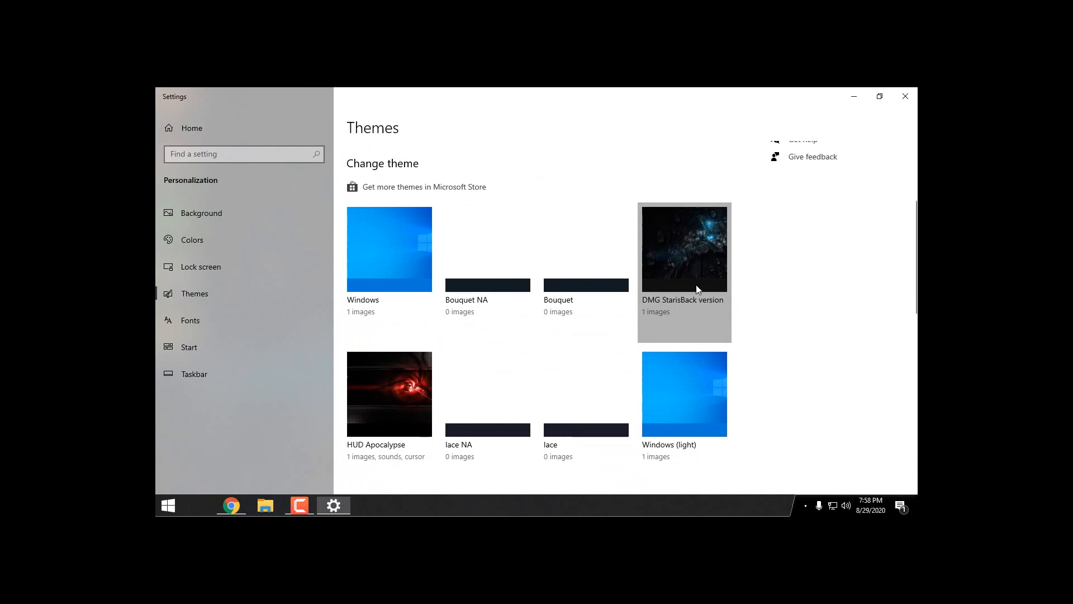
double_click(684, 250)
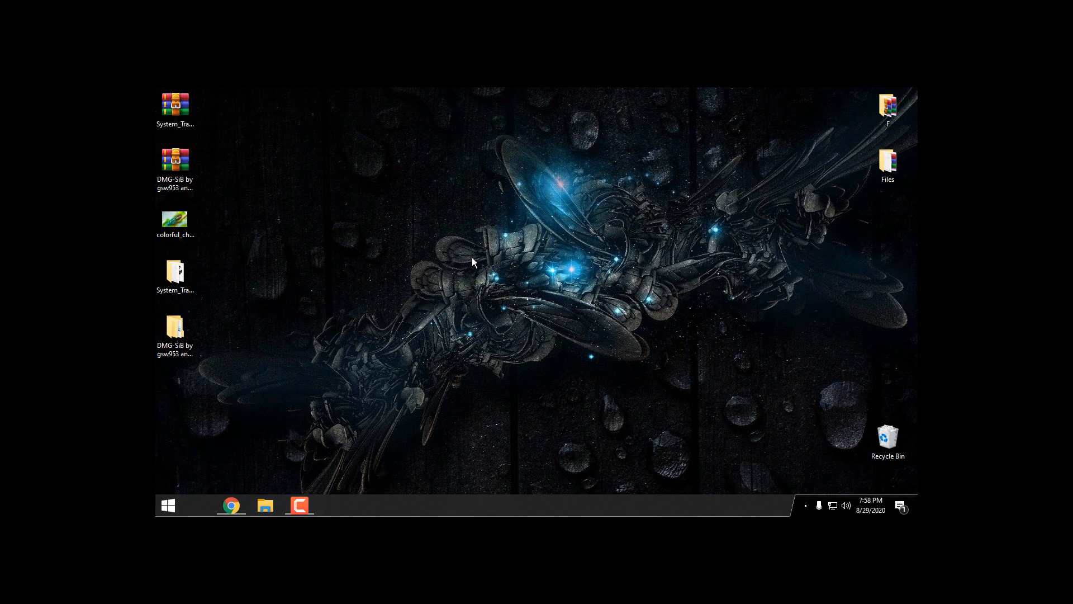
mouse_move(473, 217)
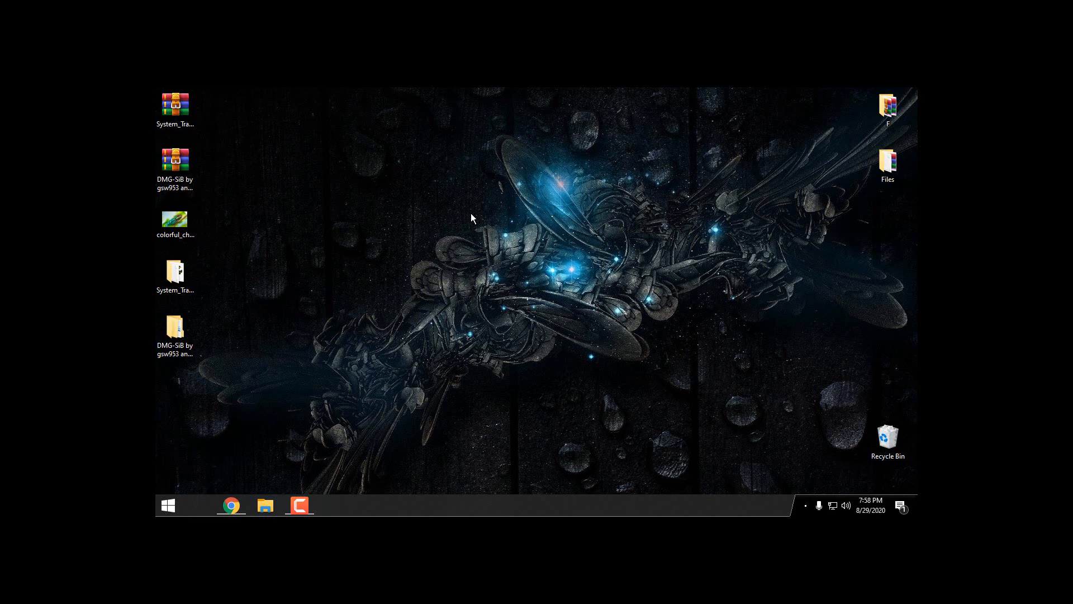
Step: View the dark start menu, then open StartIsBack's Appearance page with the DMG-sb taskbar style
left_click(168, 506)
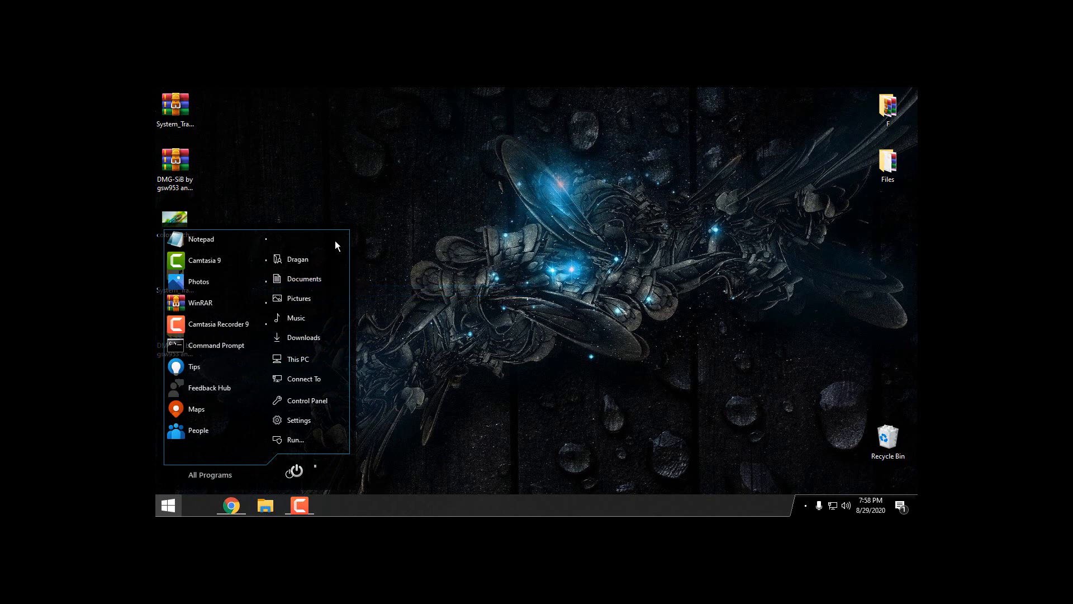
mouse_move(439, 315)
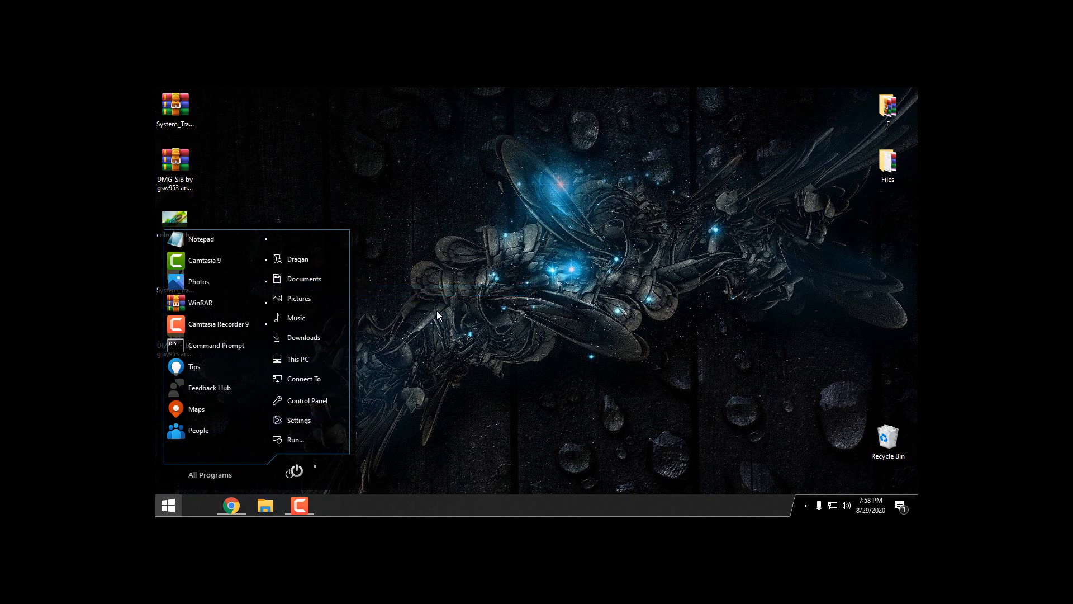
mouse_move(389, 308)
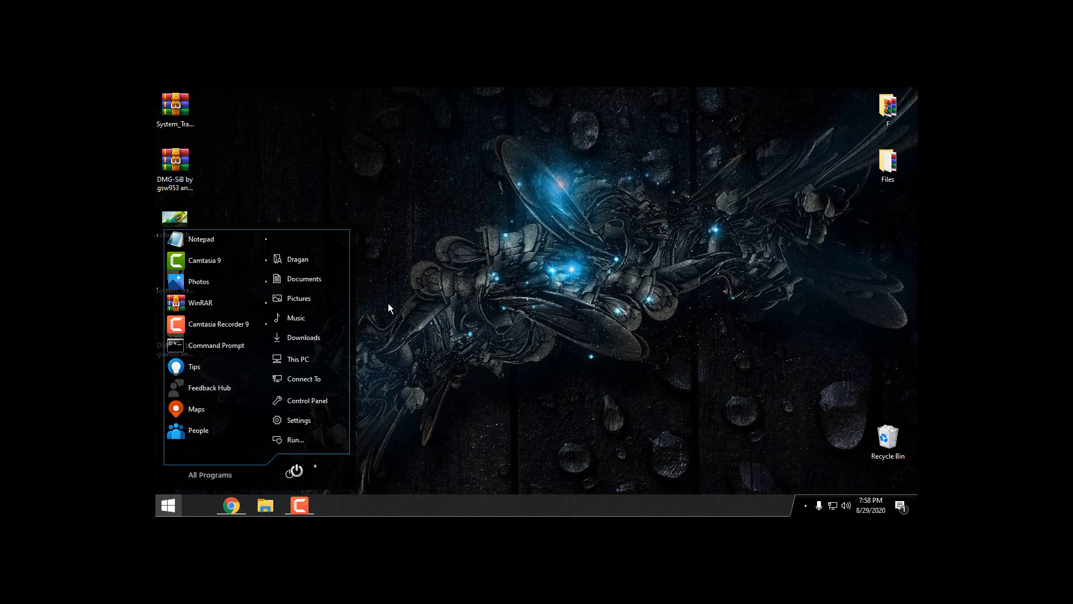
mouse_move(363, 269)
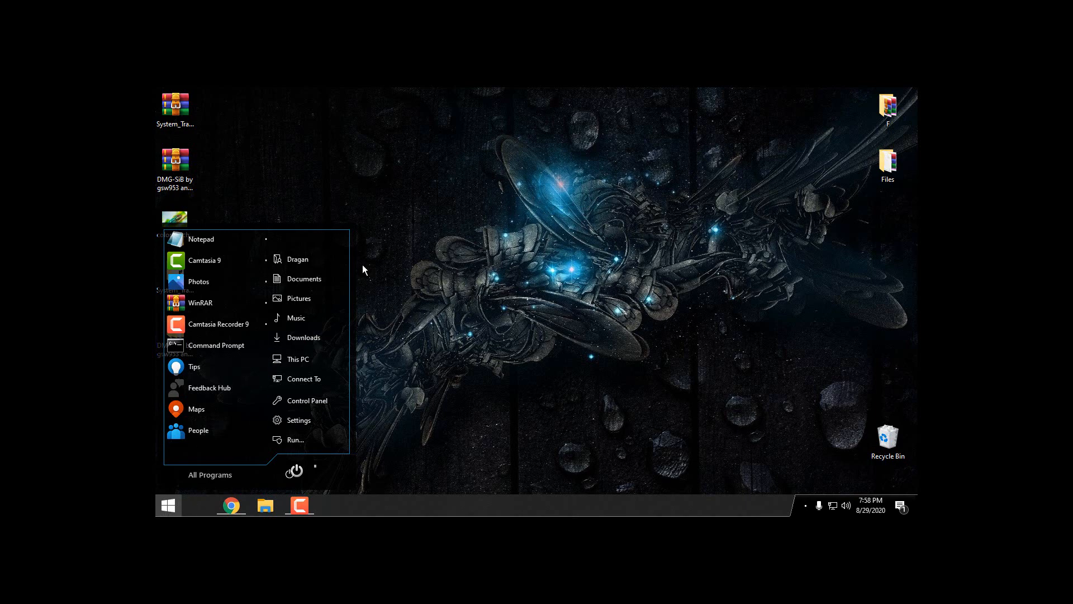
mouse_move(496, 512)
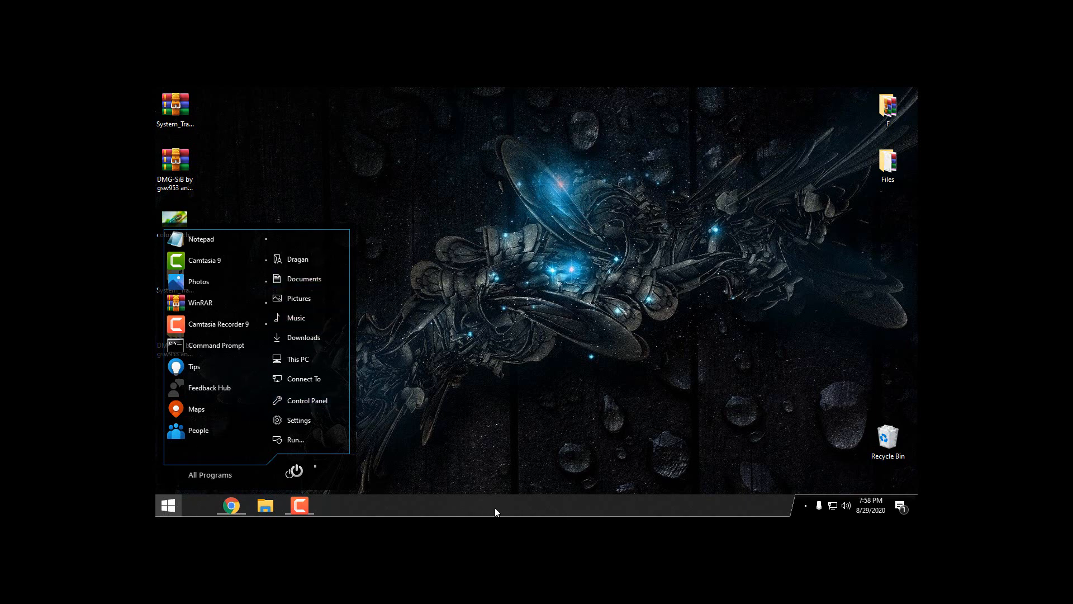
mouse_move(173, 491)
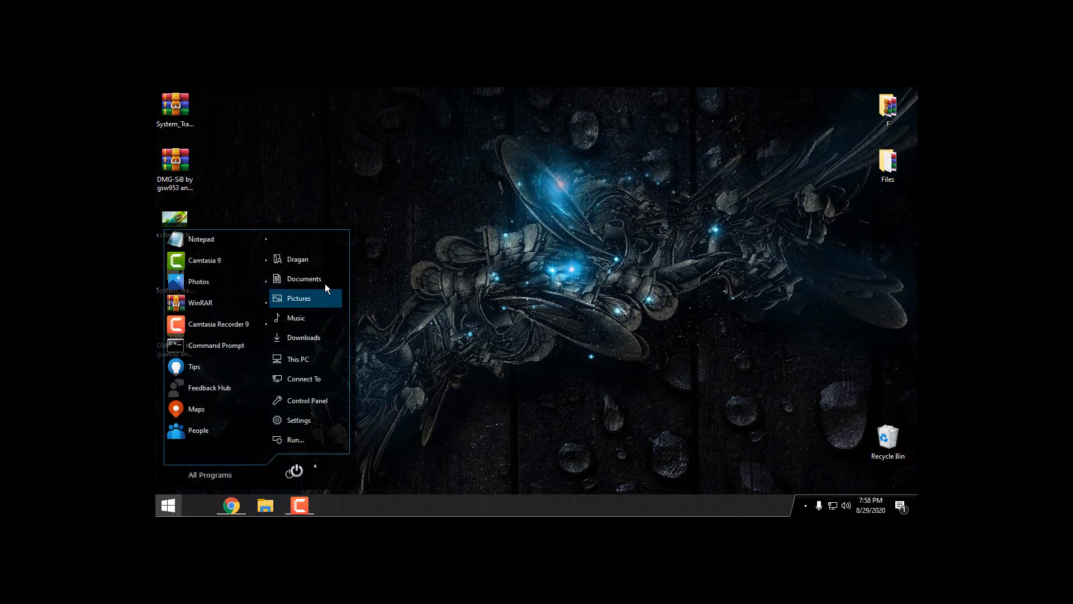
left_click(168, 505)
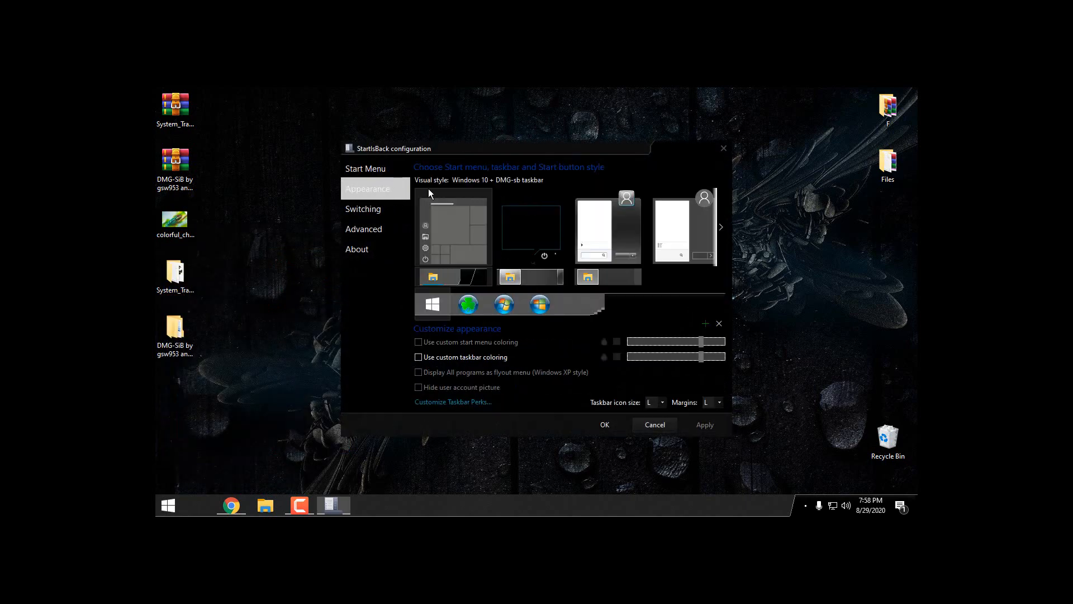
Step: Select the DMG-sb + Windows 10 button style tile, then cancel the StartIsBack configuration
left_click(532, 227)
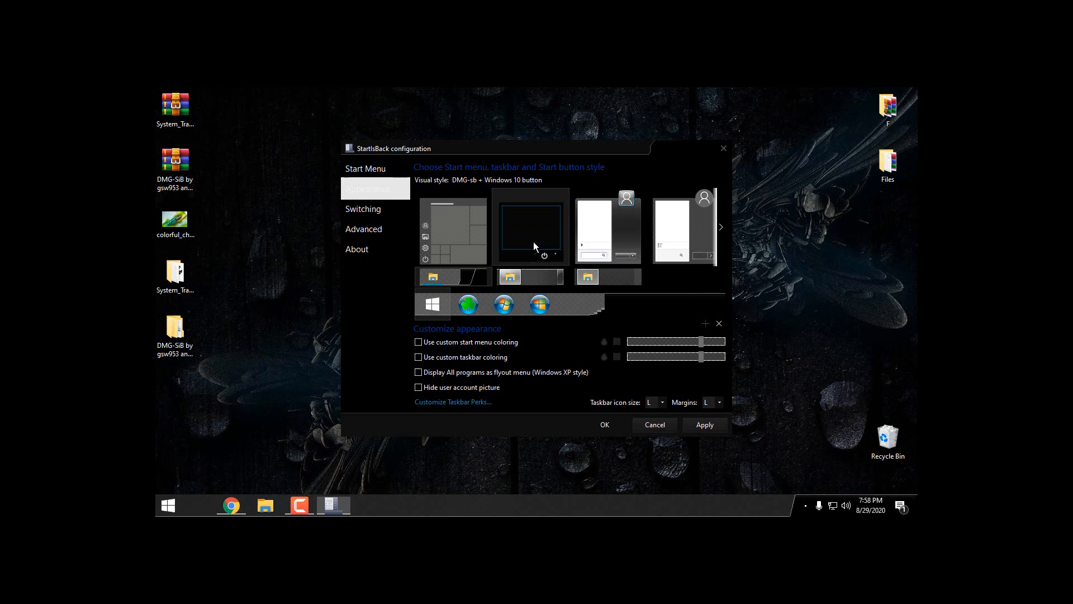
mouse_move(468, 273)
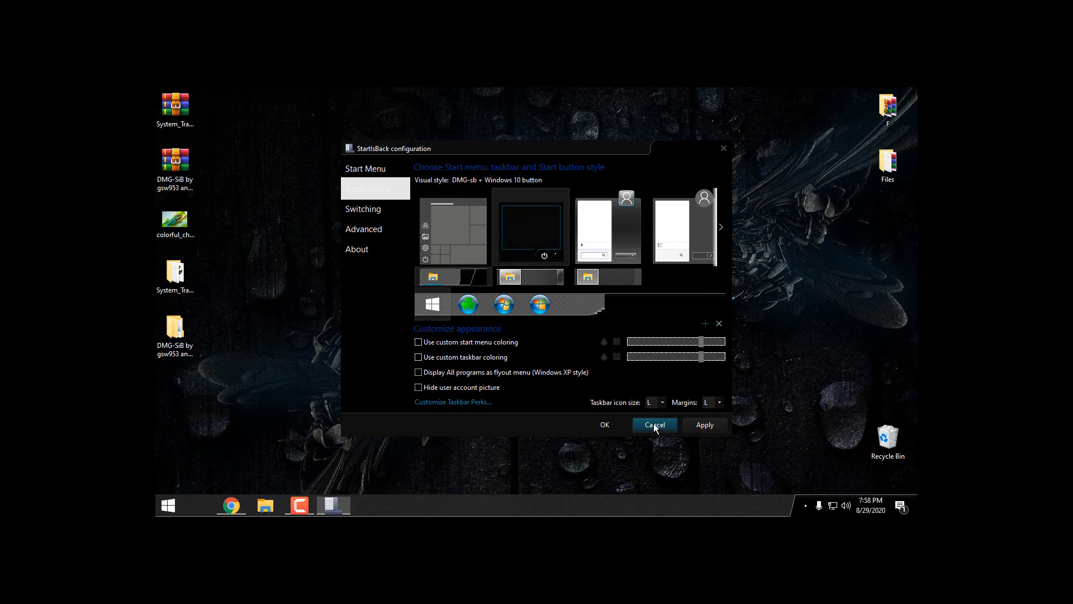
left_click(653, 425)
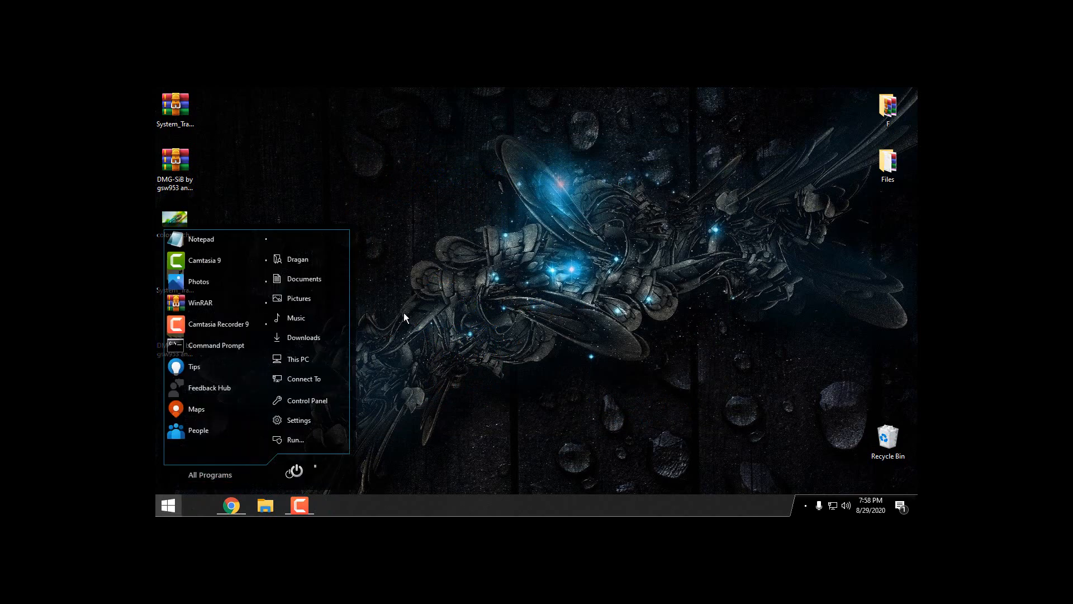
mouse_move(418, 305)
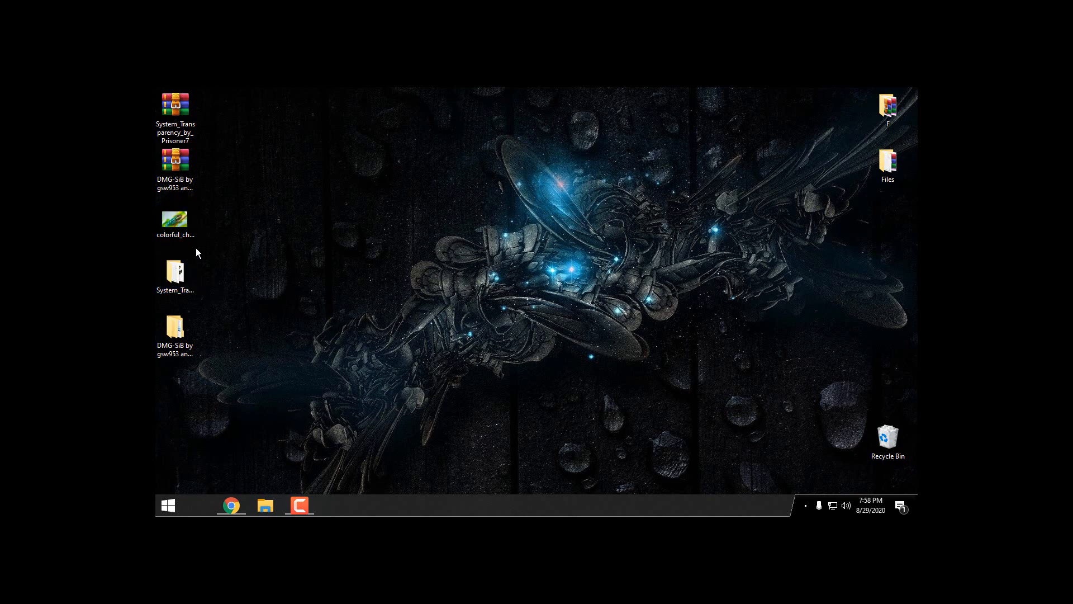
Step: Open the colorful chameleon image in Photos and set it as the desktop background
double_click(174, 222)
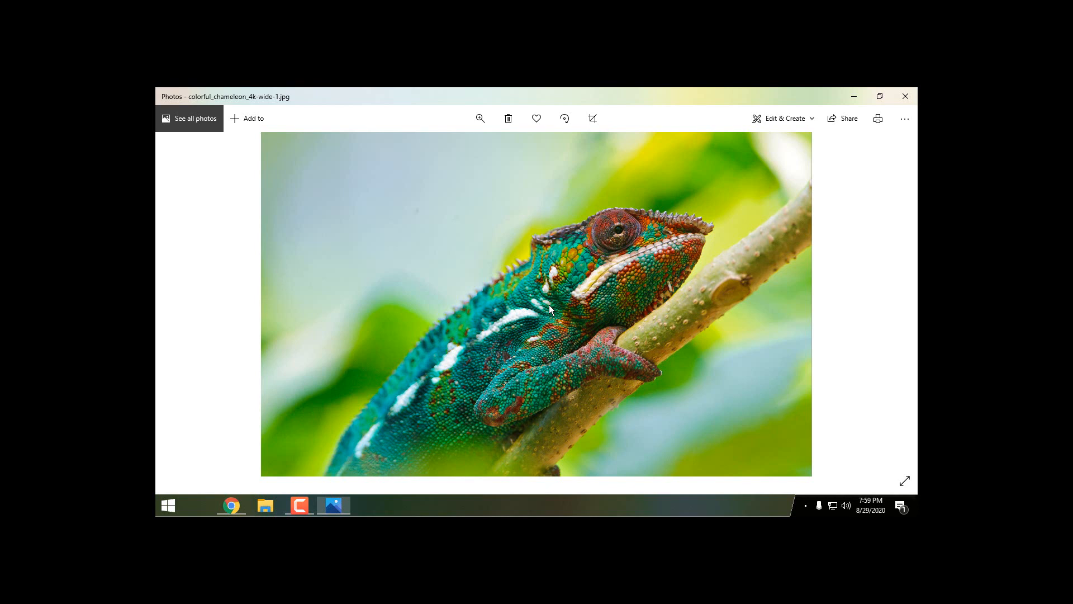
mouse_move(606, 245)
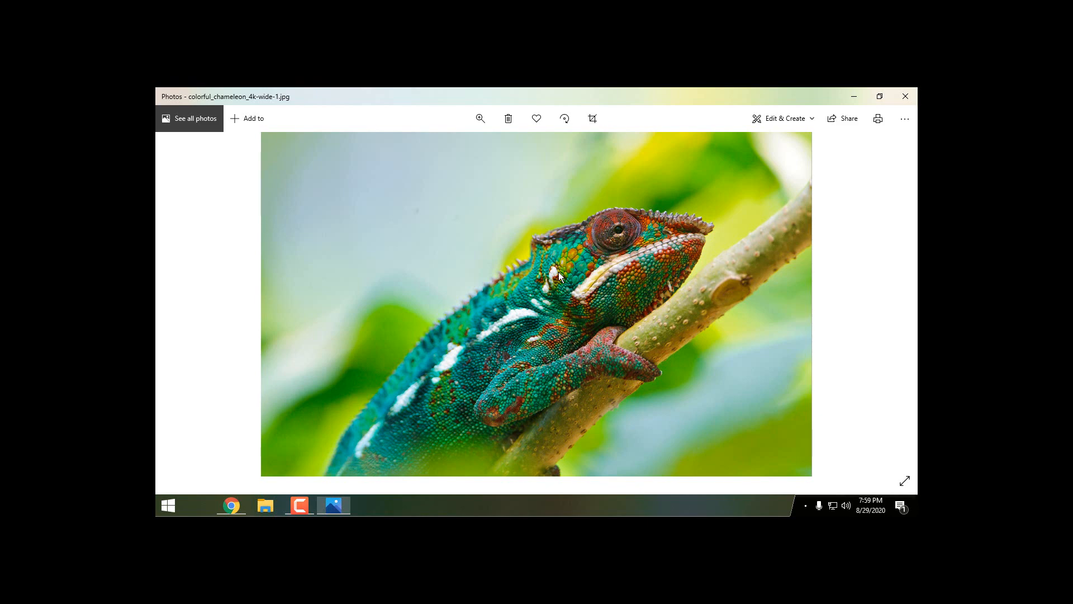
left_click(905, 95)
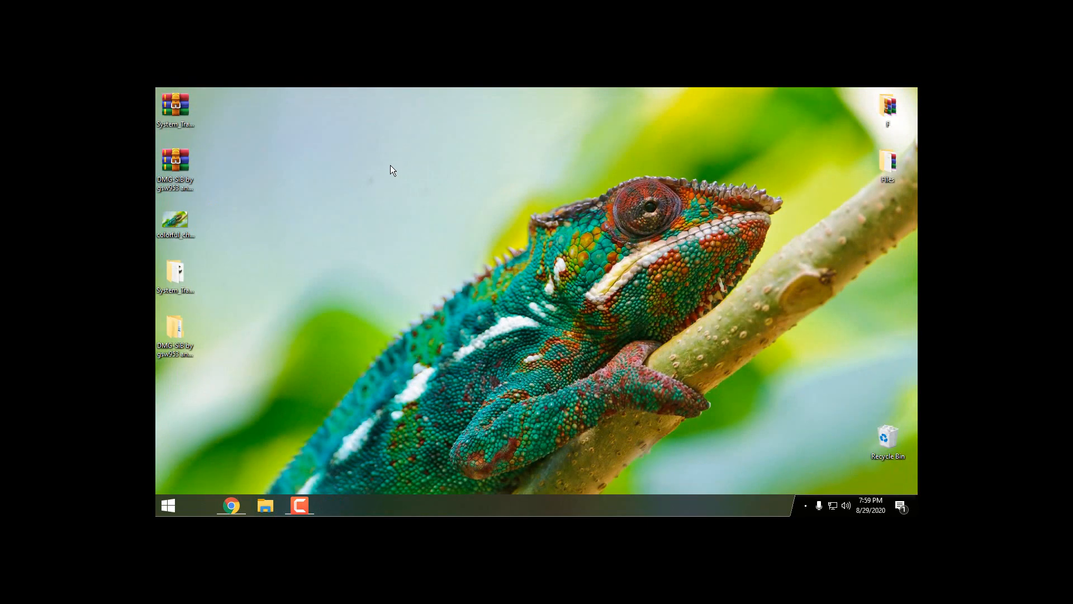
mouse_move(413, 214)
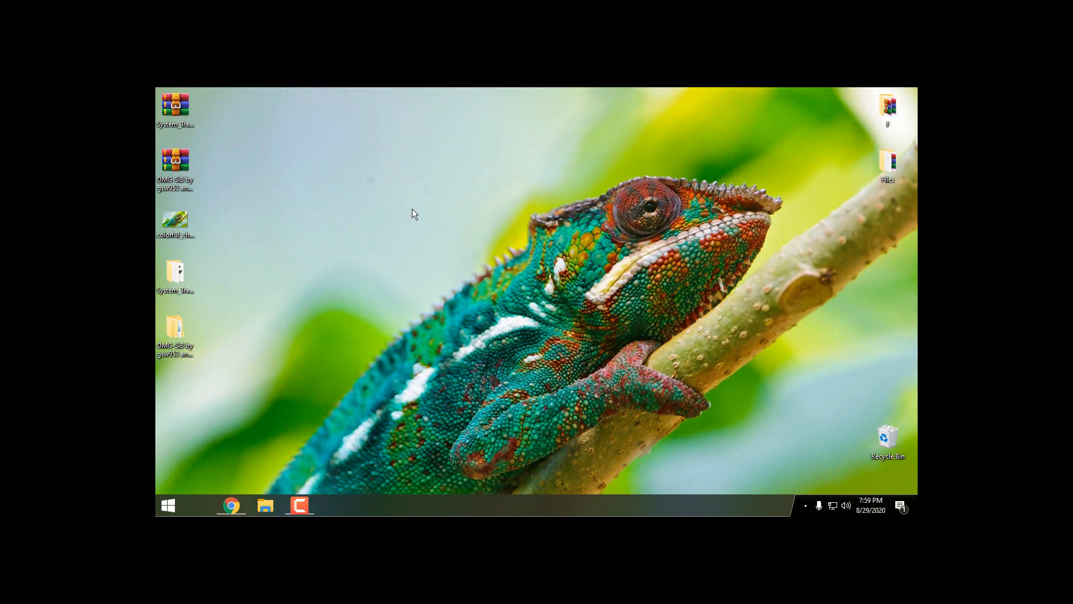
mouse_move(264, 506)
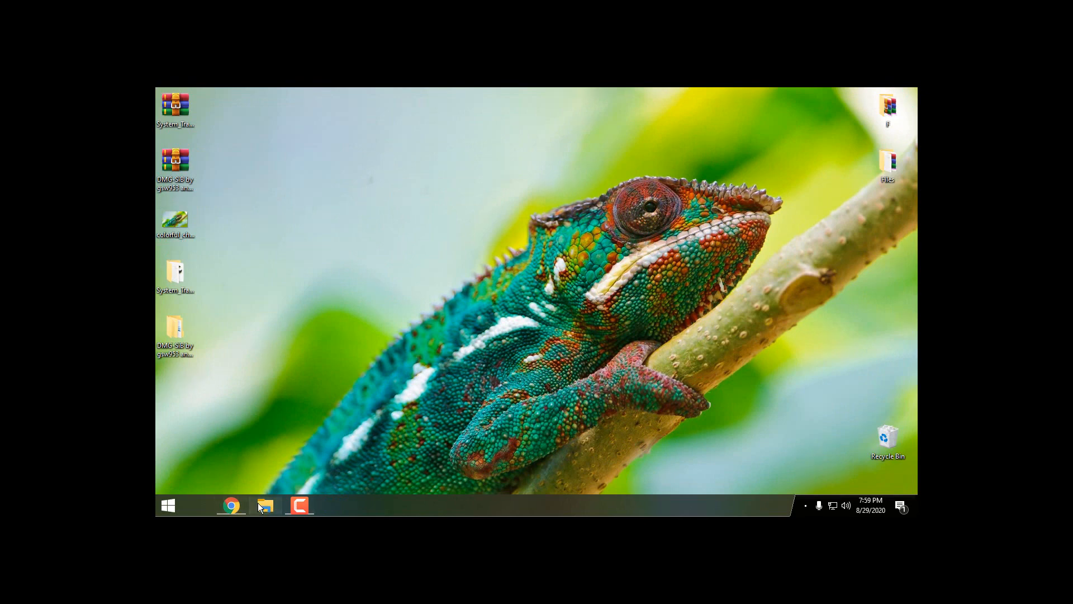
Step: Run System Transparency as administrator from the Startup folder and close the Explorer window
left_click(265, 505)
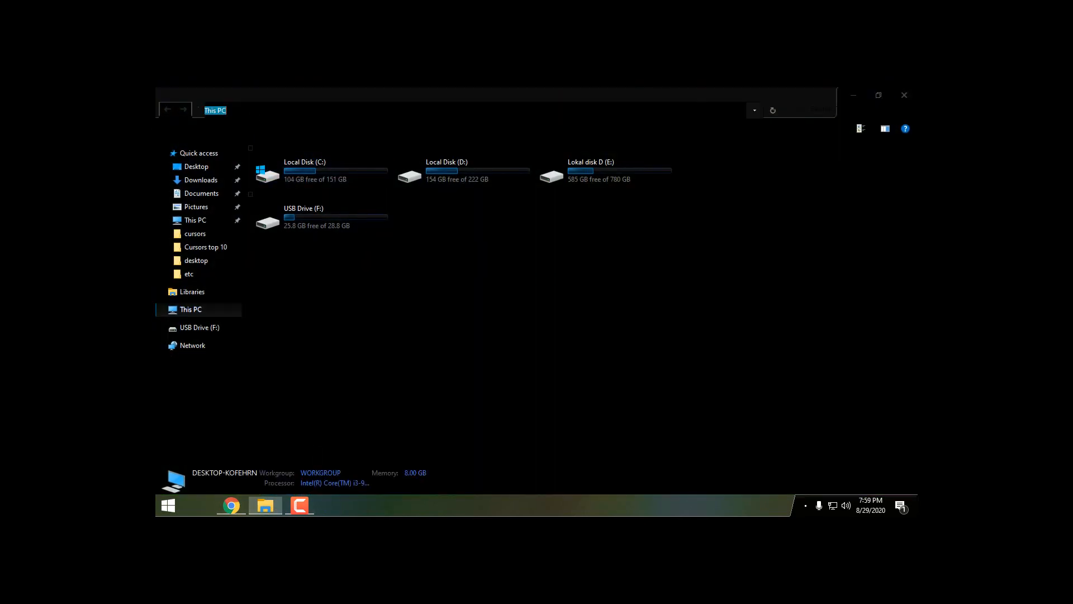
type("start")
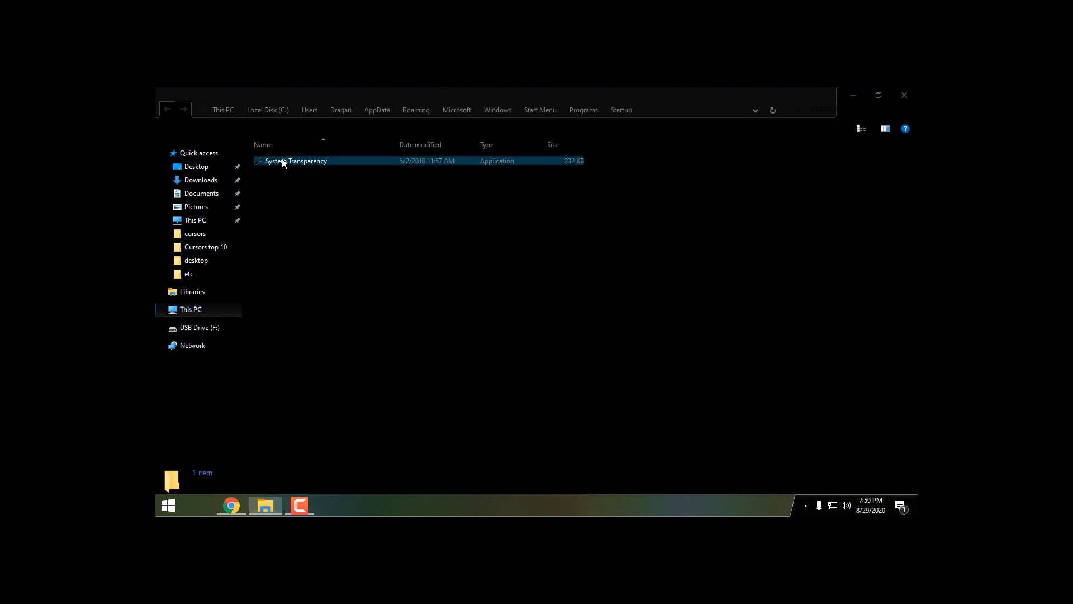
right_click(297, 161)
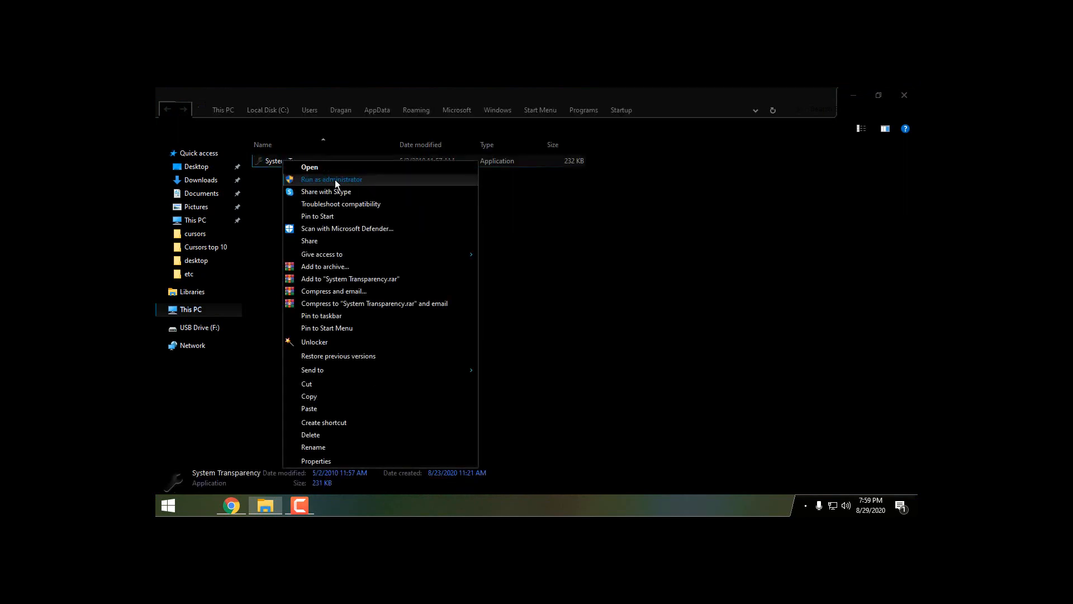
mouse_move(353, 183)
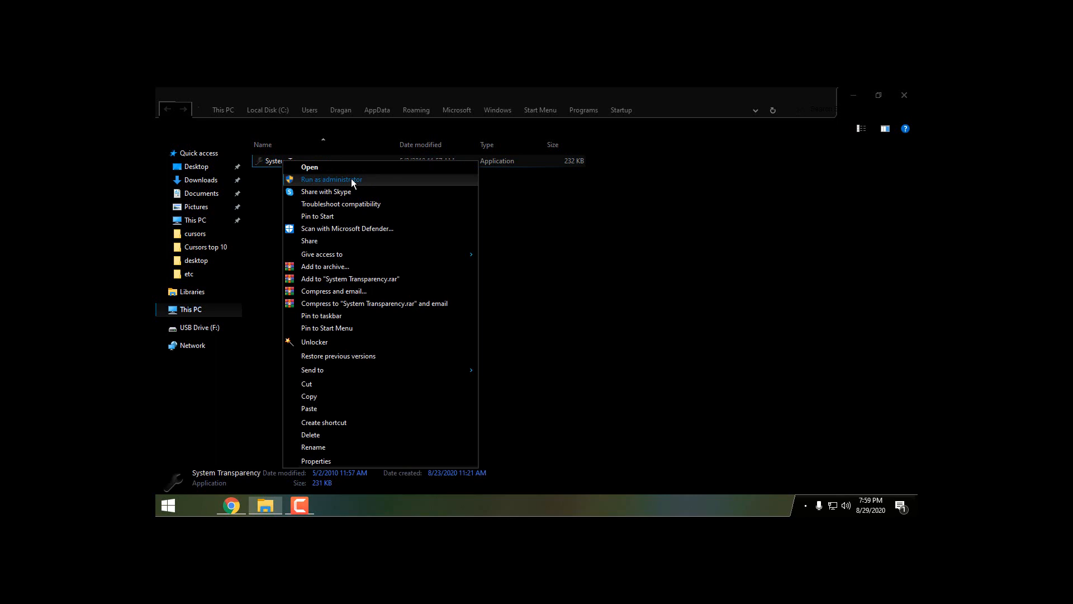
left_click(331, 180)
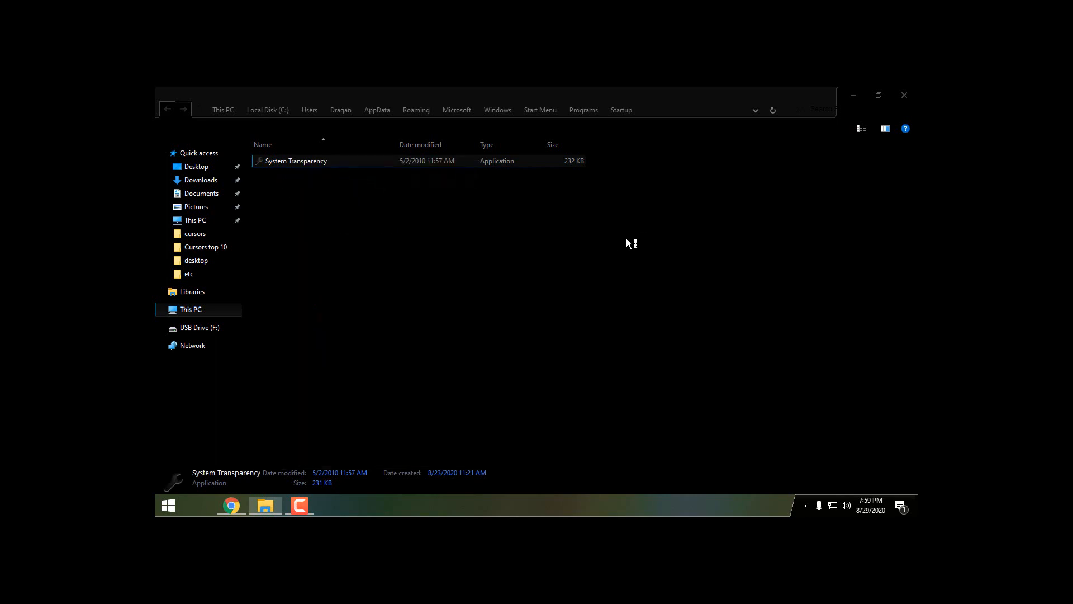
mouse_move(905, 99)
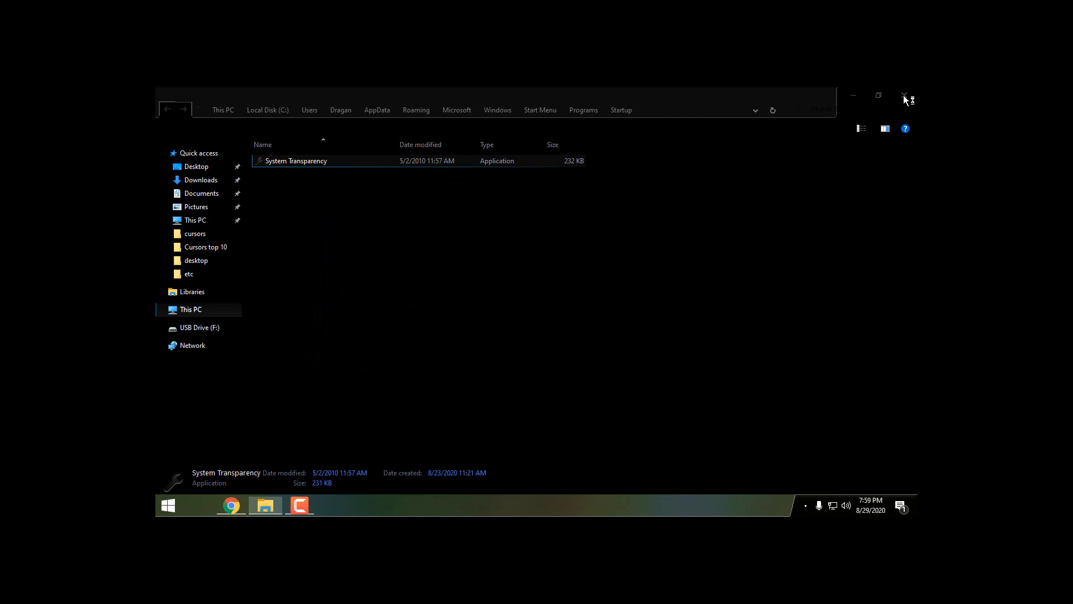
double_click(296, 161)
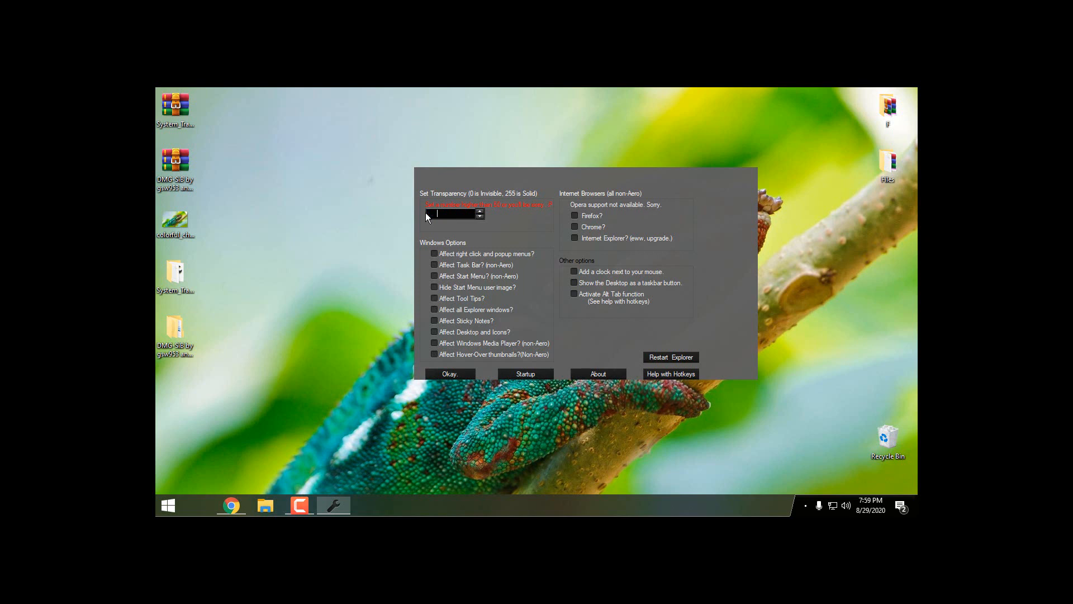
Step: Set System Transparency to 200 affecting the taskbar and Start menu, and confirm
type("200")
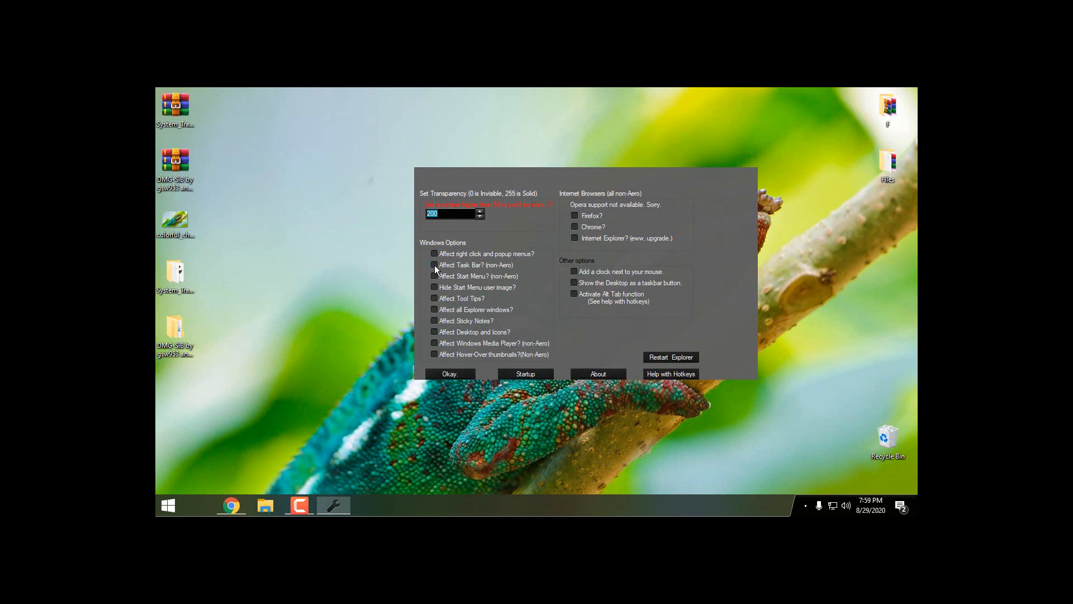
left_click(434, 265)
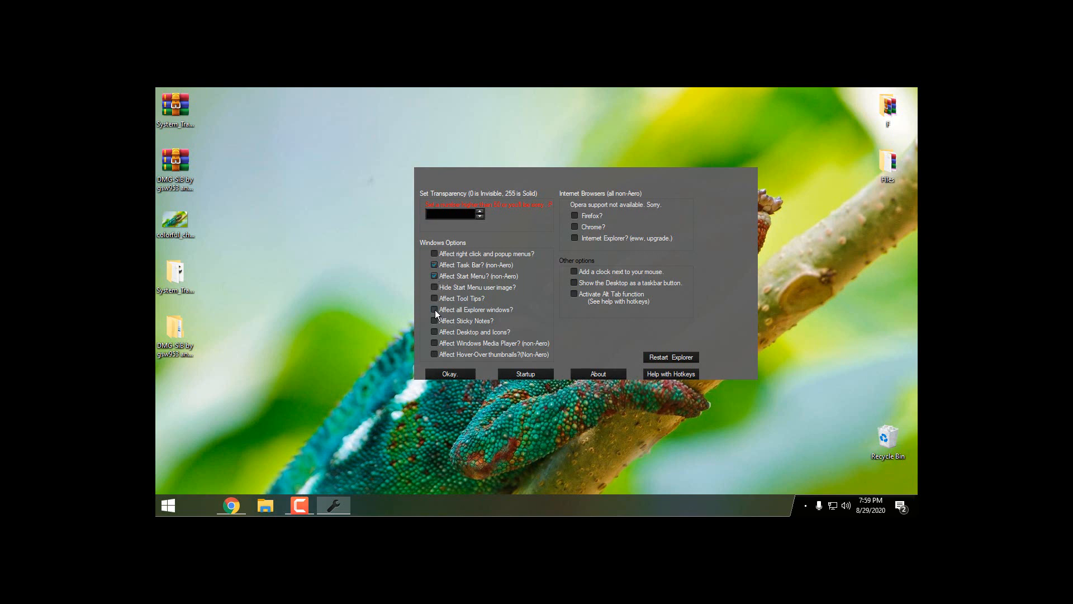
left_click(449, 374)
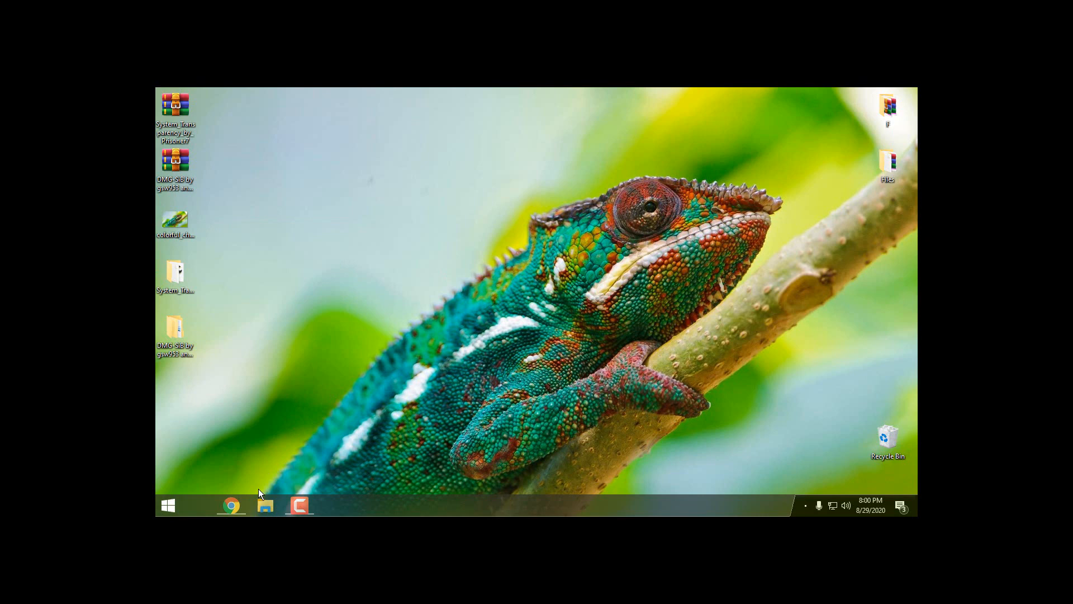
Step: Open This PC from the taskbar File Explorer icon to view the translucent window
left_click(266, 506)
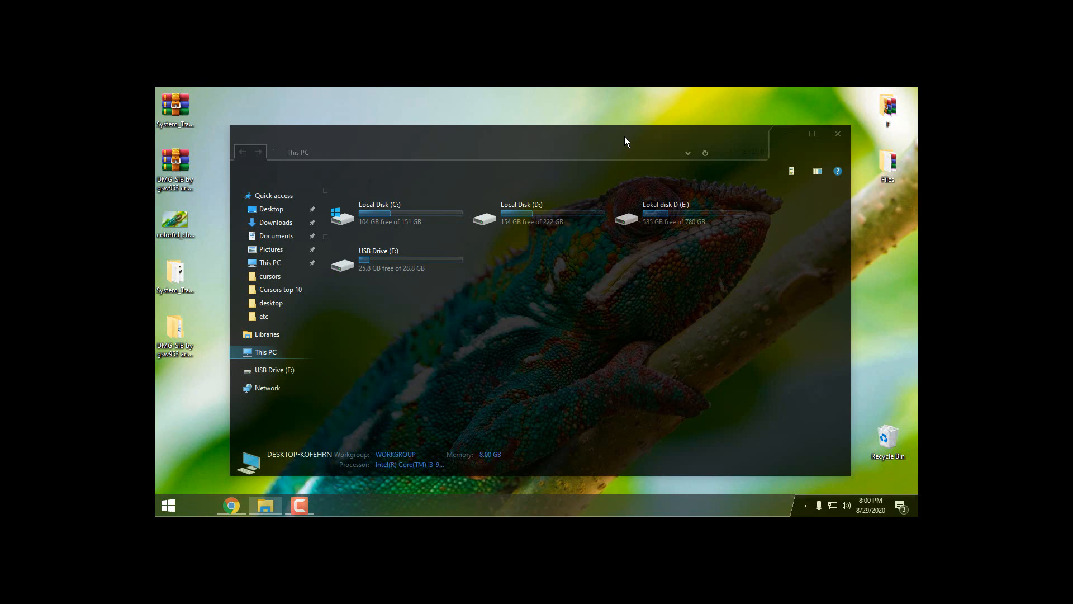
mouse_move(838, 229)
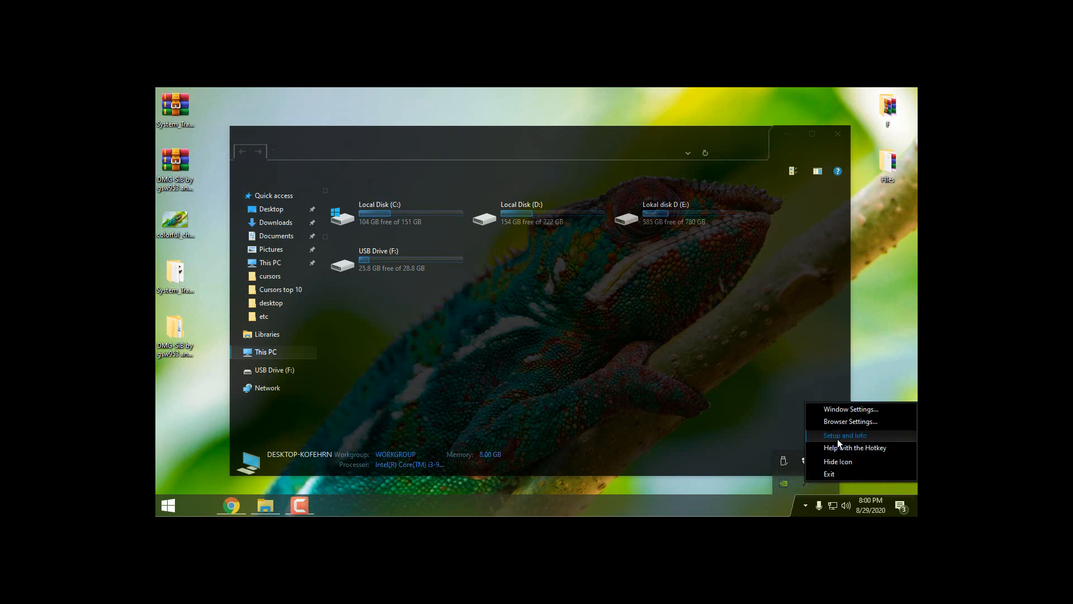
left_click(845, 435)
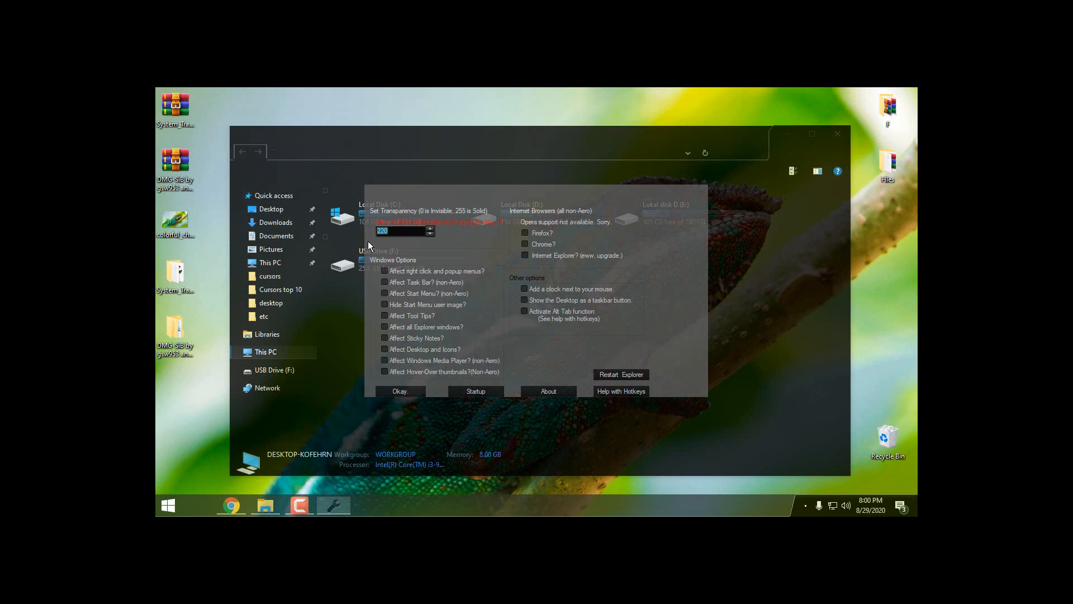
left_click(400, 391)
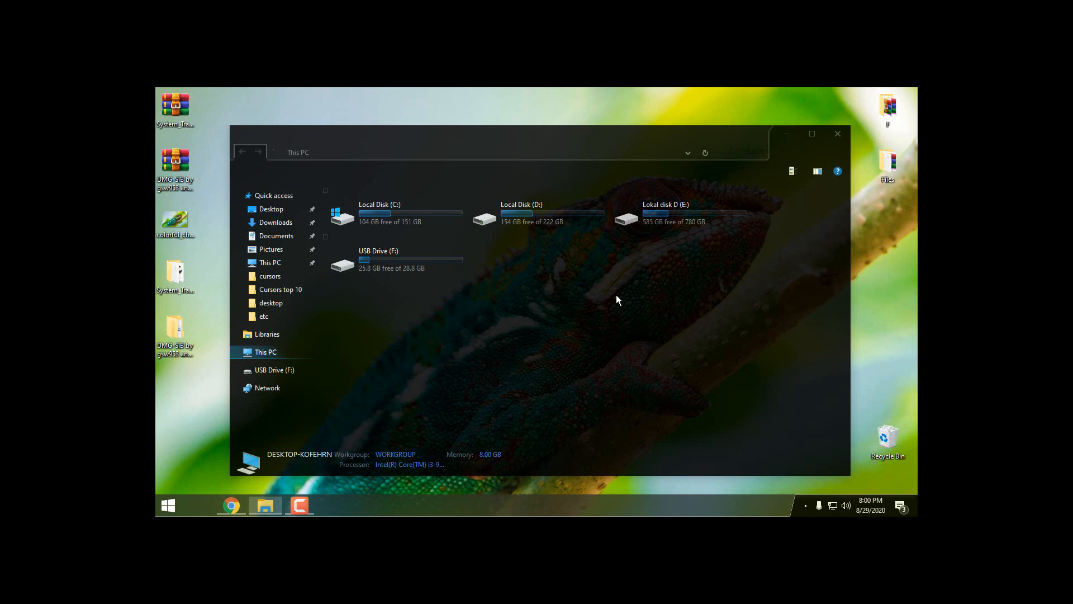
mouse_move(797, 167)
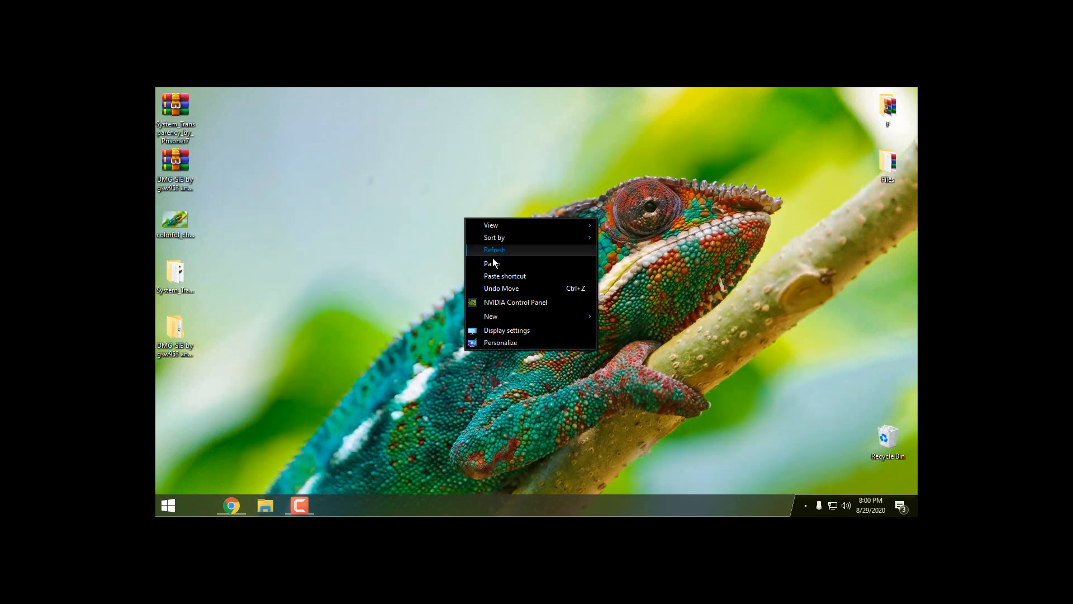
Step: Refresh the desktop, reopen This PC, nudge its window left, then close it
left_click(168, 505)
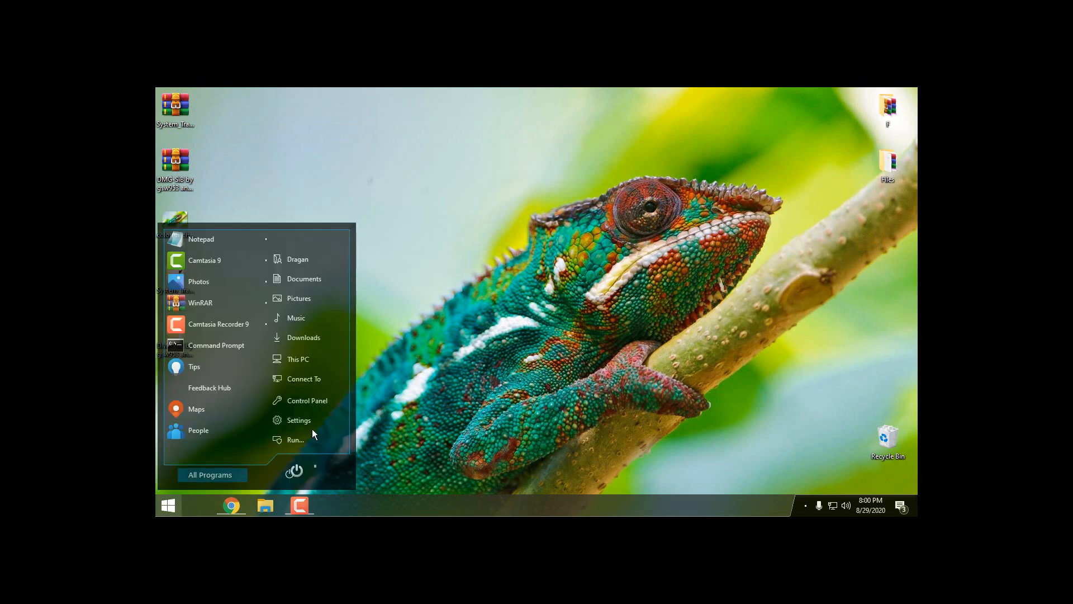
left_click(265, 505)
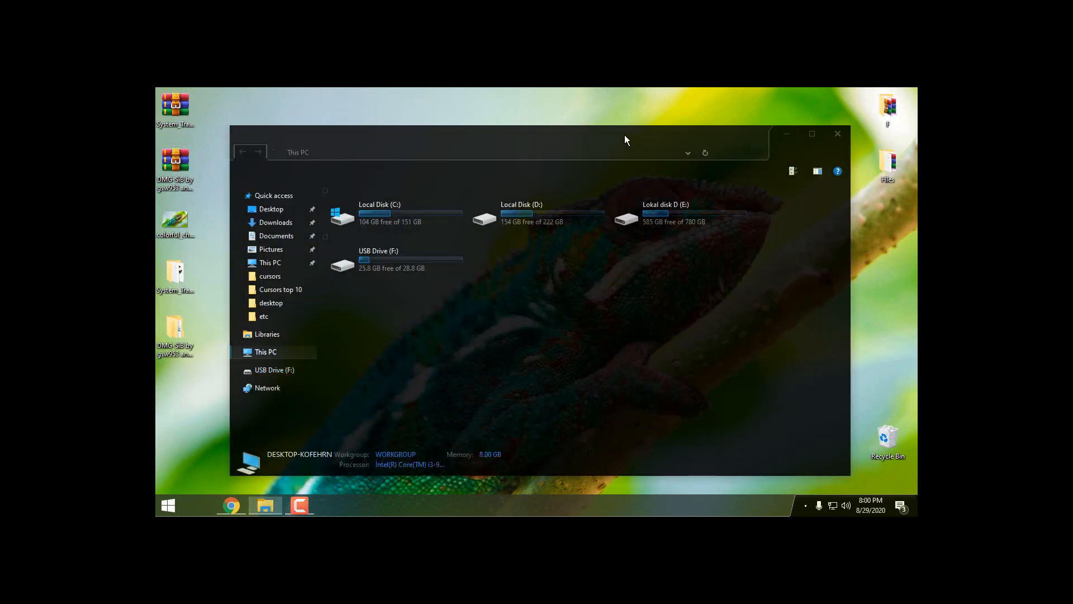
left_click_drag(625, 140, 604, 138)
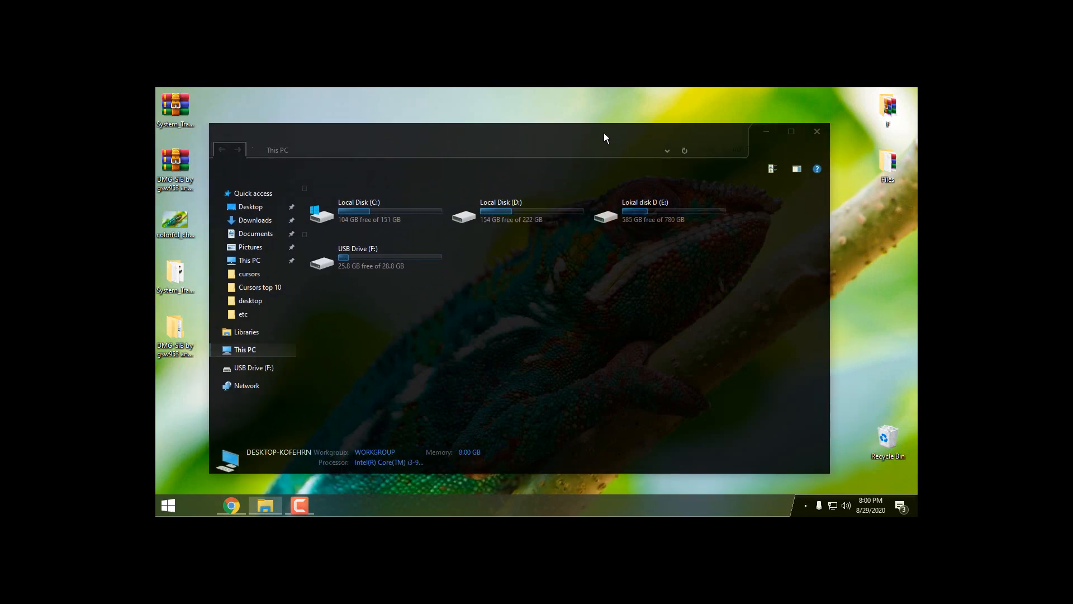
mouse_move(635, 143)
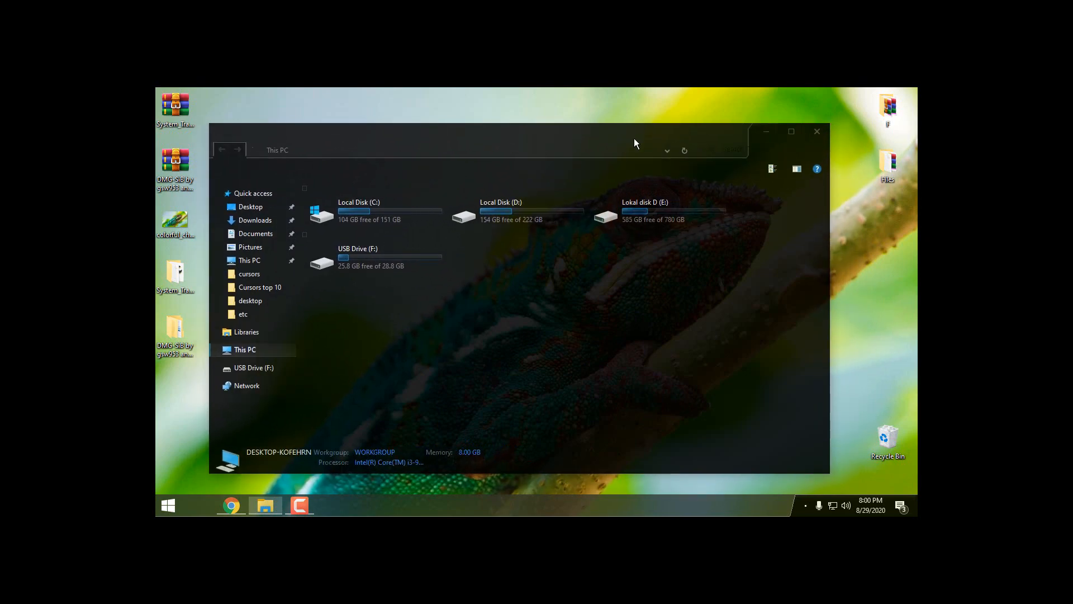
left_click(817, 131)
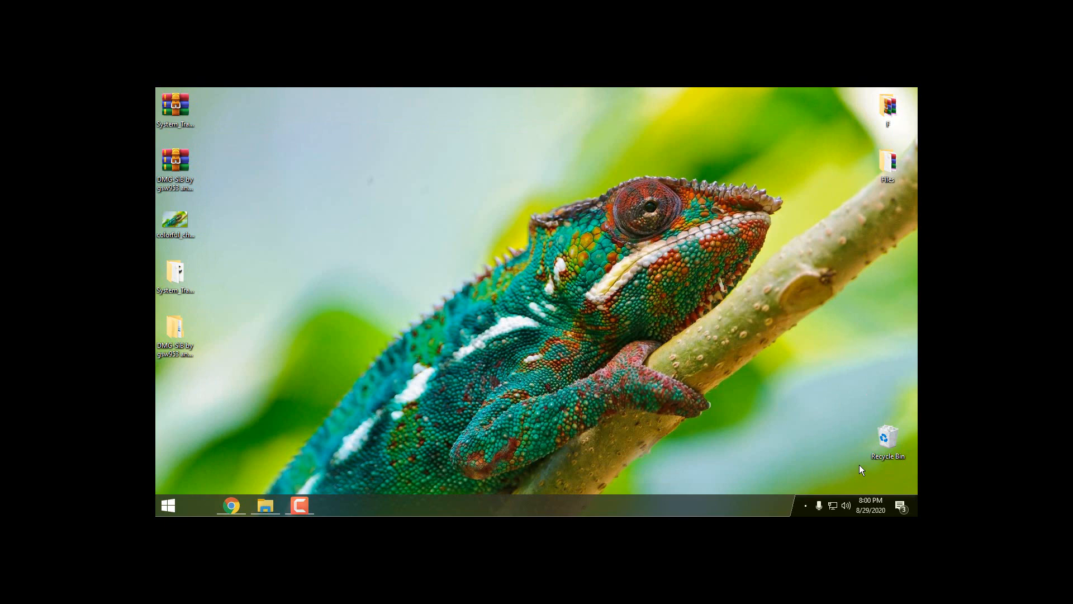
mouse_move(561, 318)
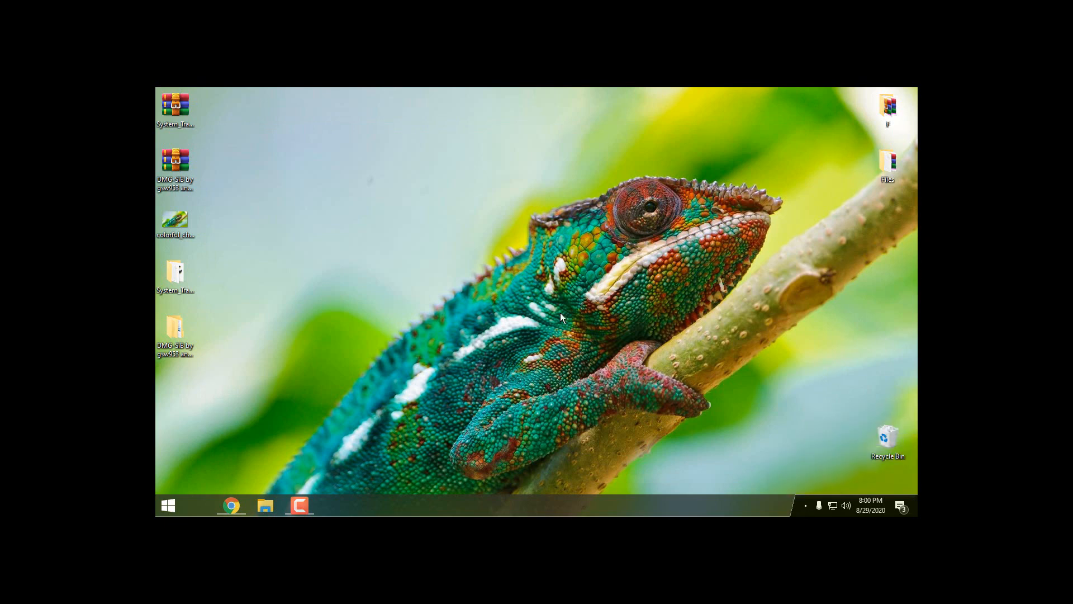
left_click(334, 506)
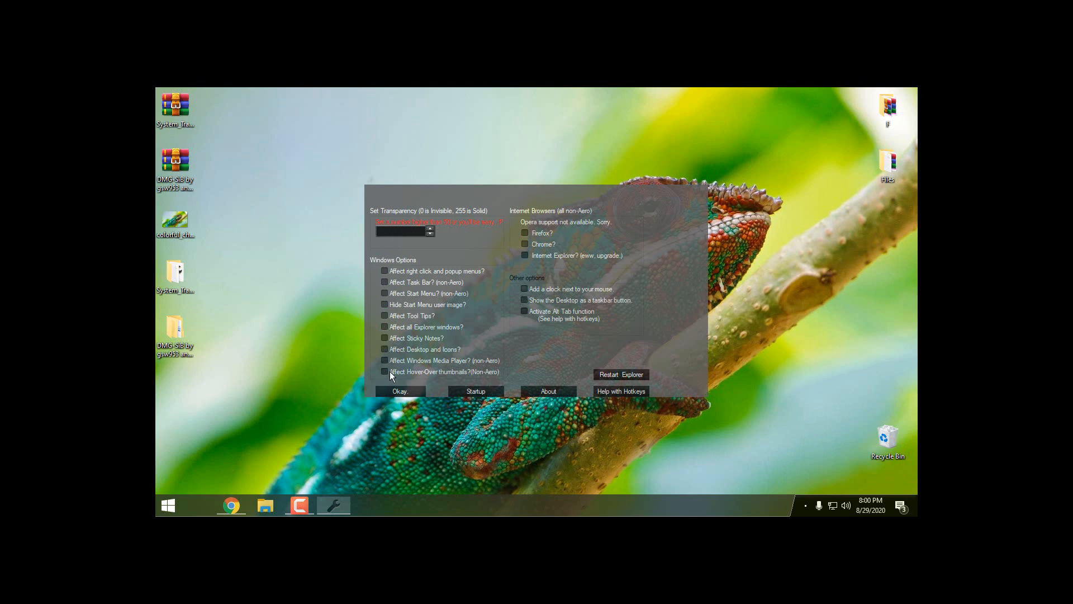
left_click(400, 391)
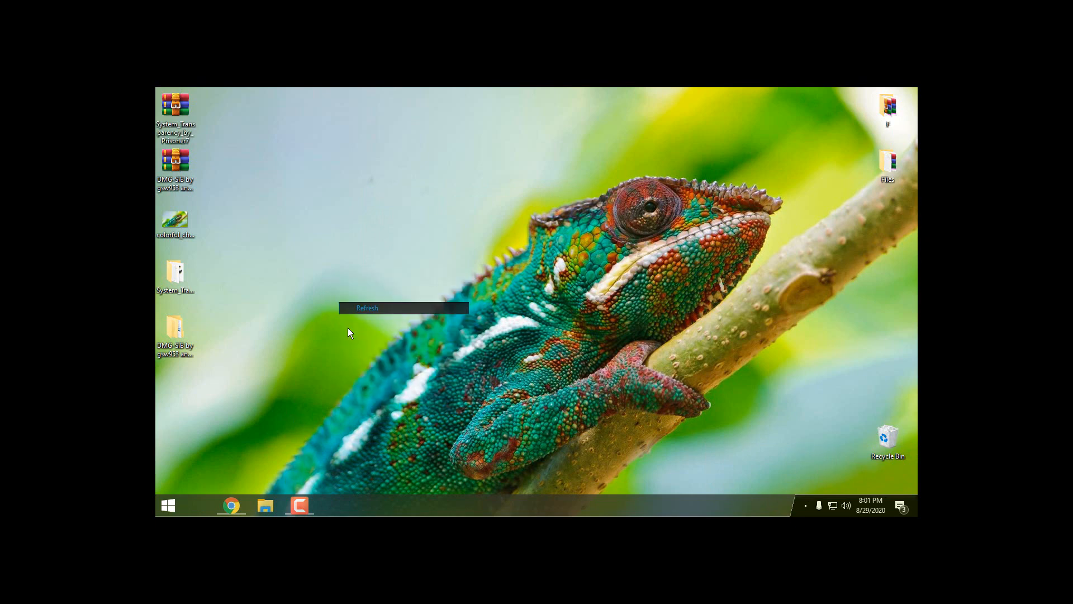
left_click(265, 506)
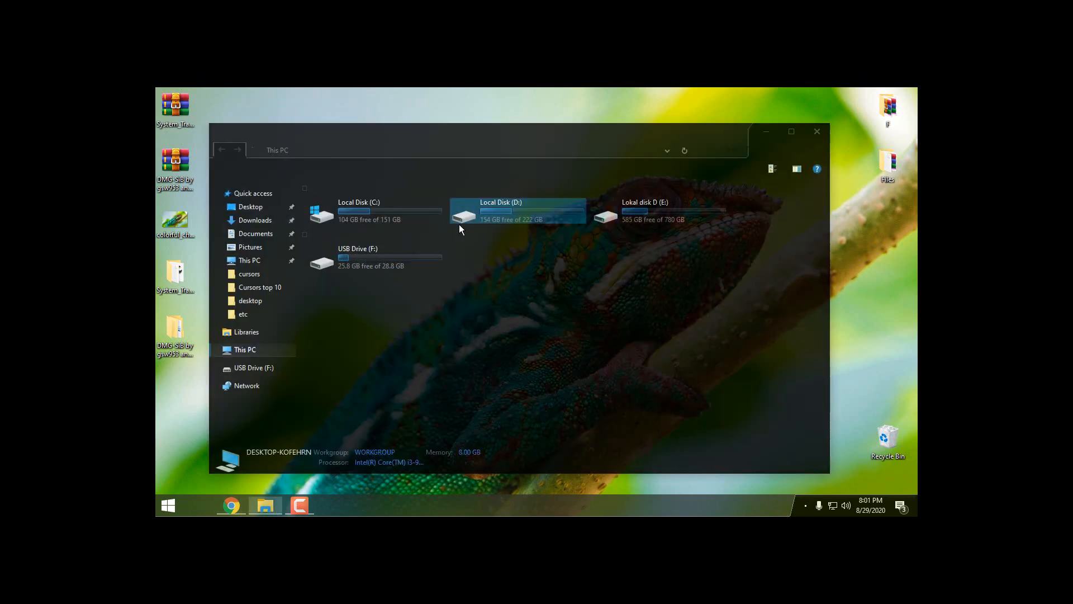
mouse_move(246, 333)
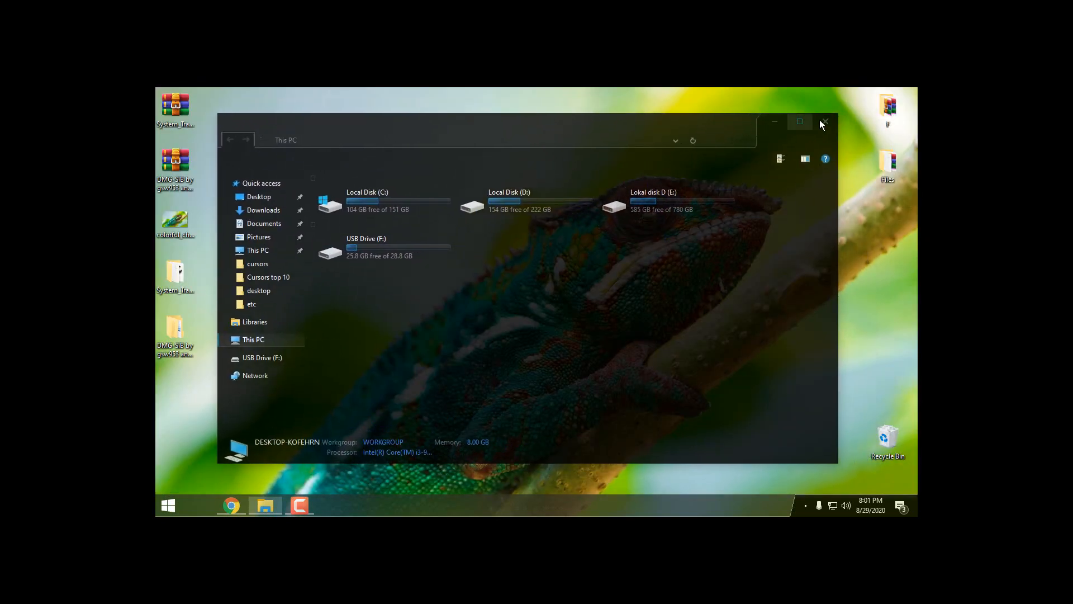
left_click(167, 505)
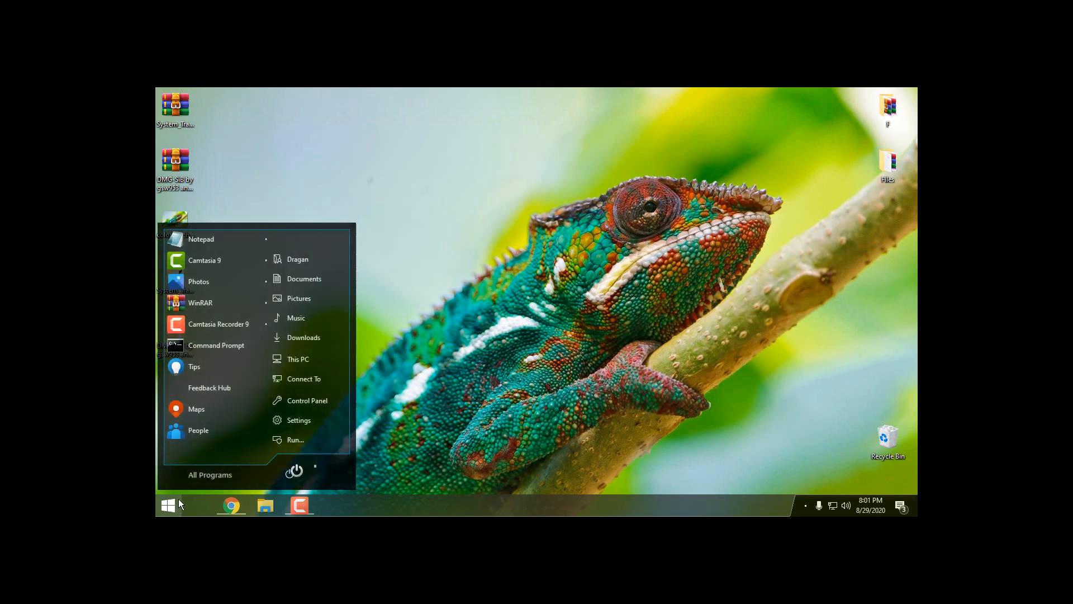
mouse_move(381, 303)
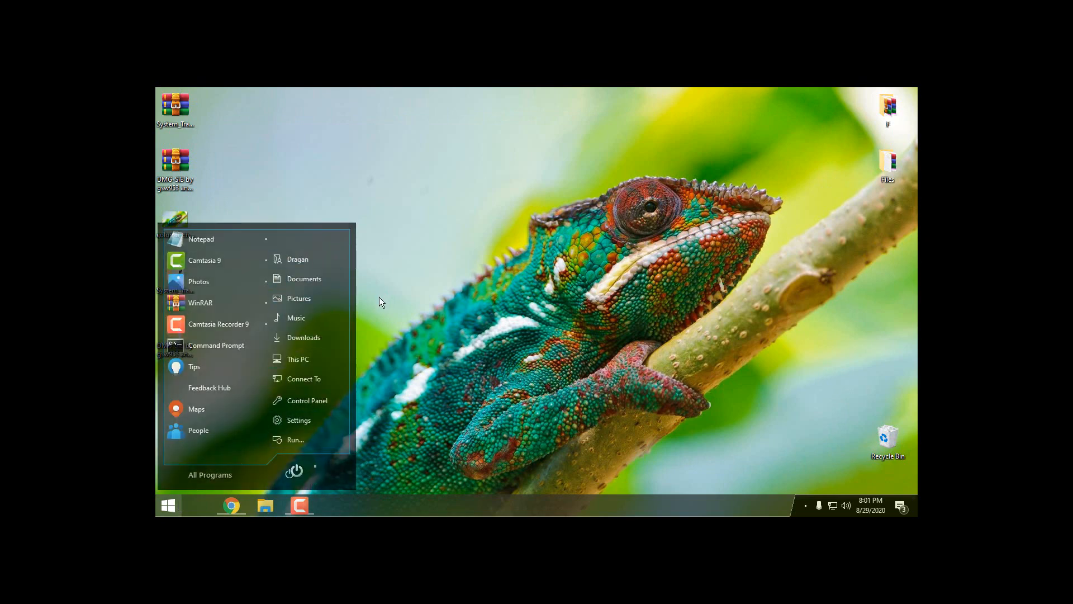
mouse_move(424, 509)
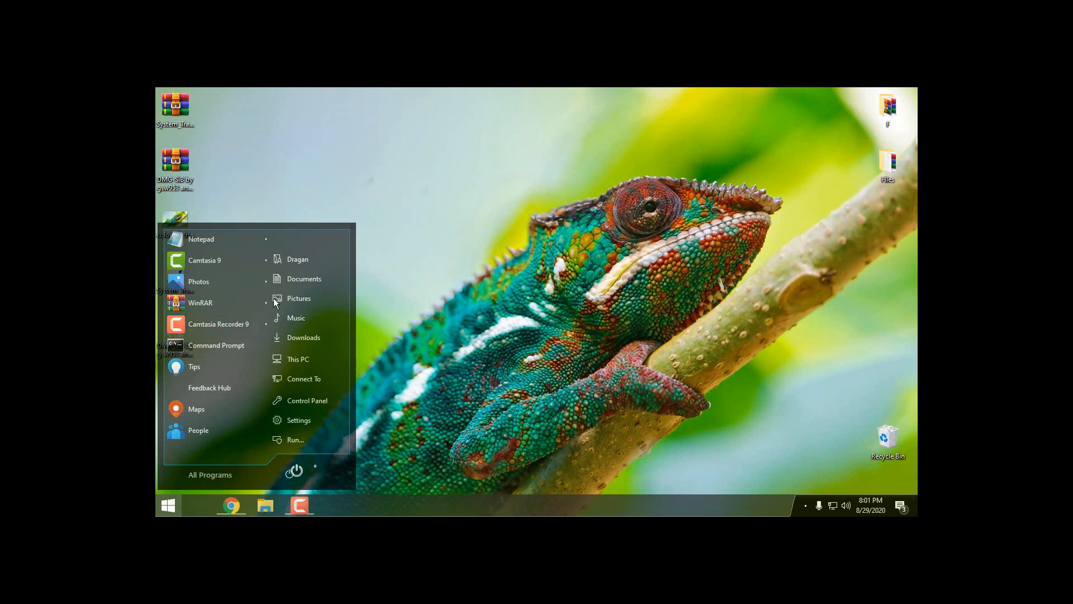
mouse_move(458, 495)
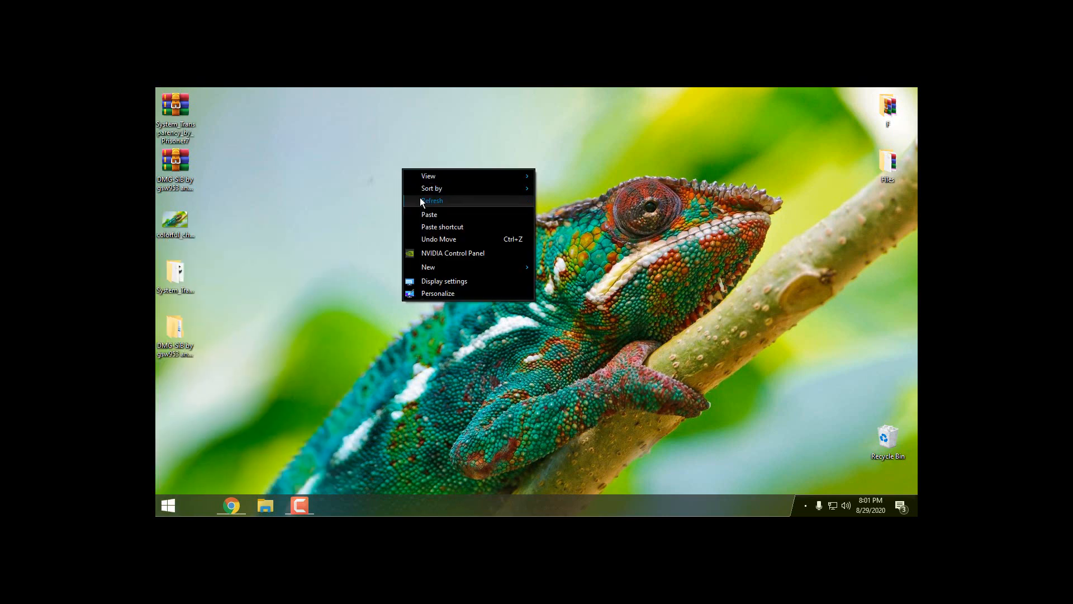
left_click(806, 505)
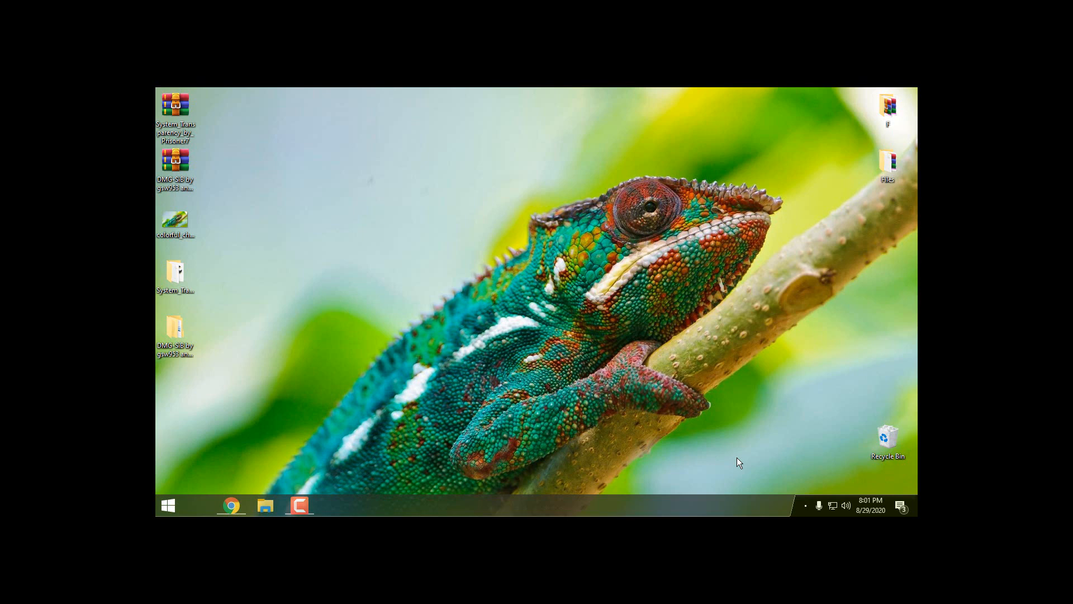
mouse_move(320, 225)
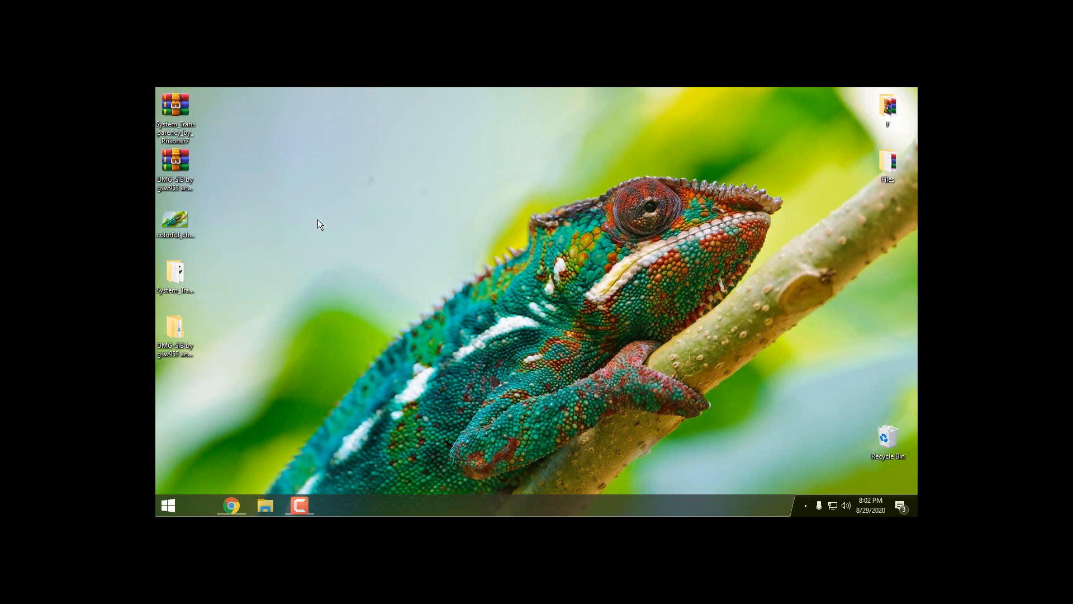
mouse_move(310, 223)
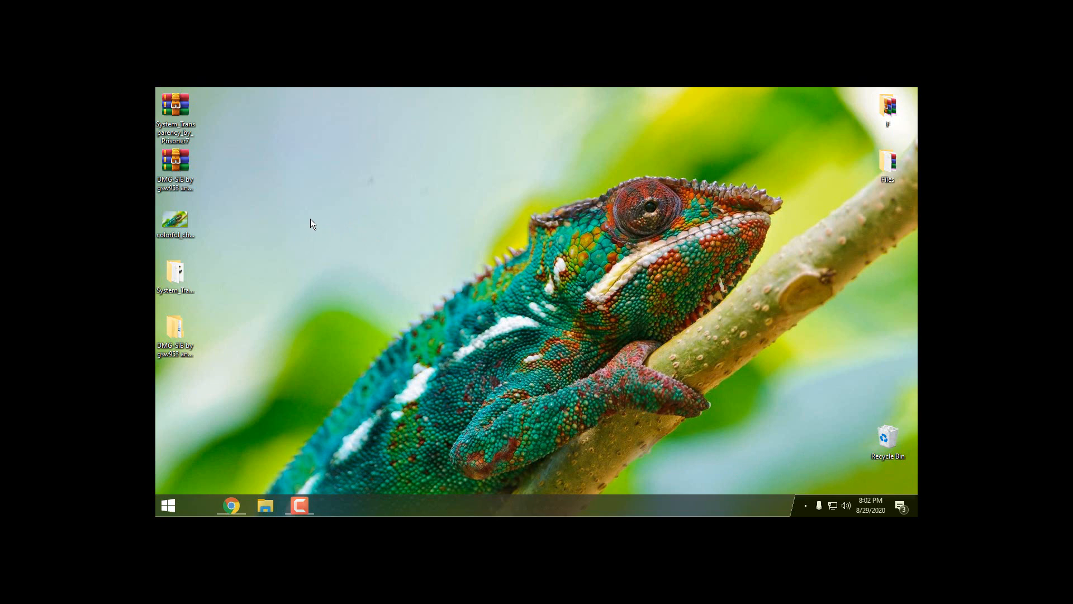